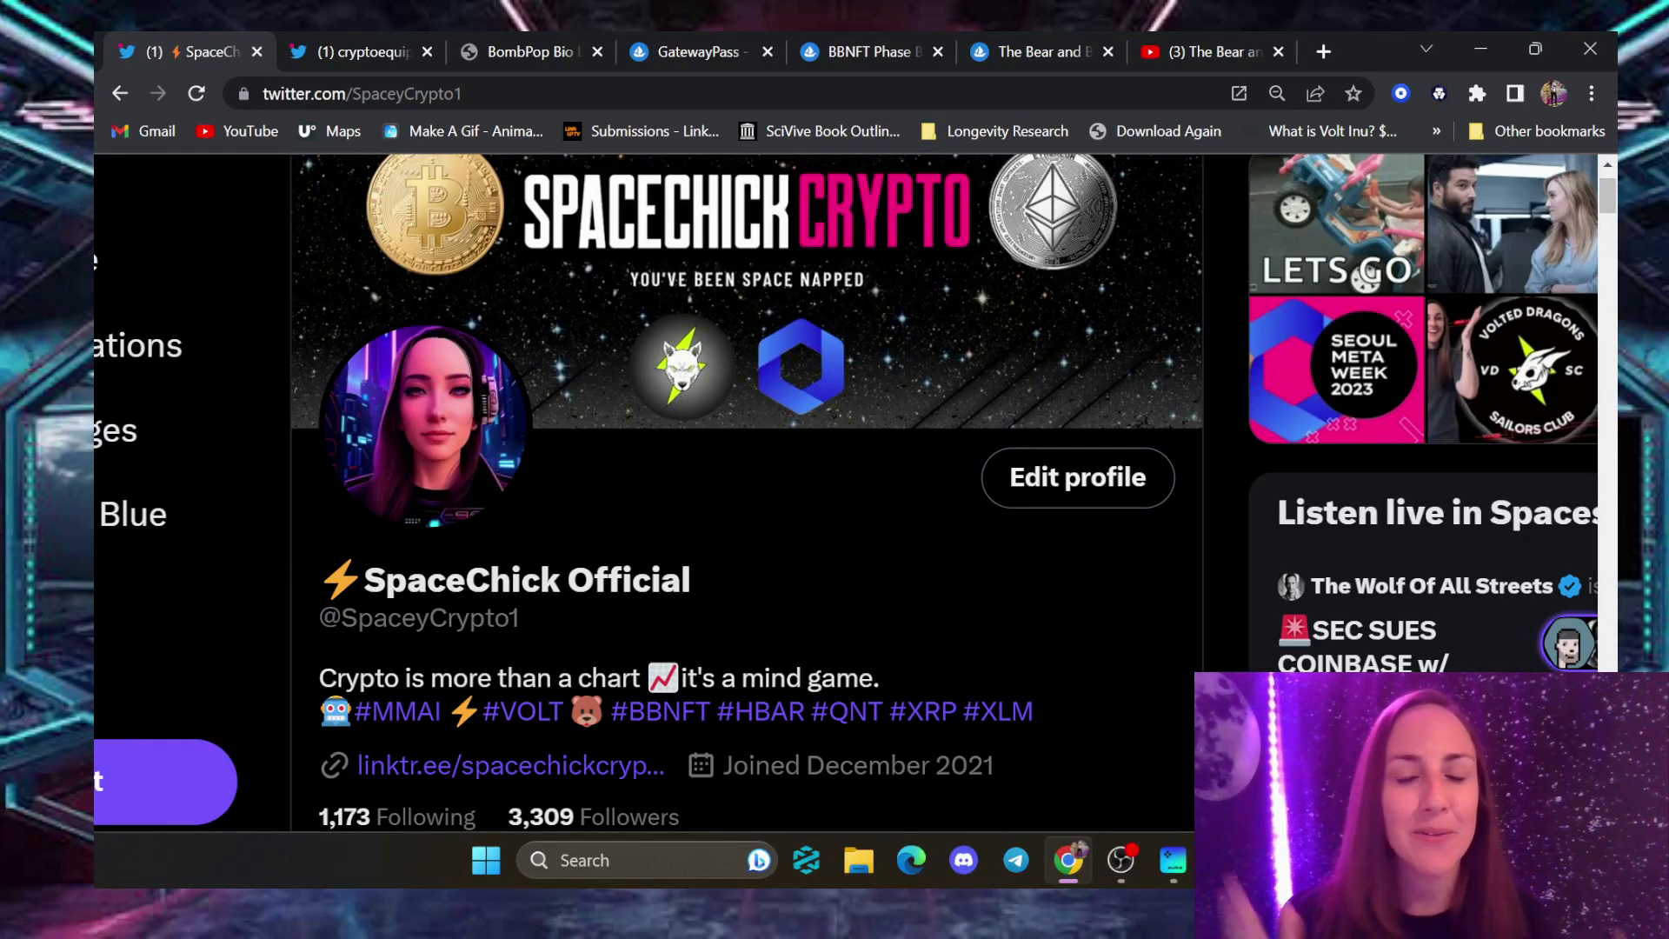
pyautogui.moveTo(1043, 367)
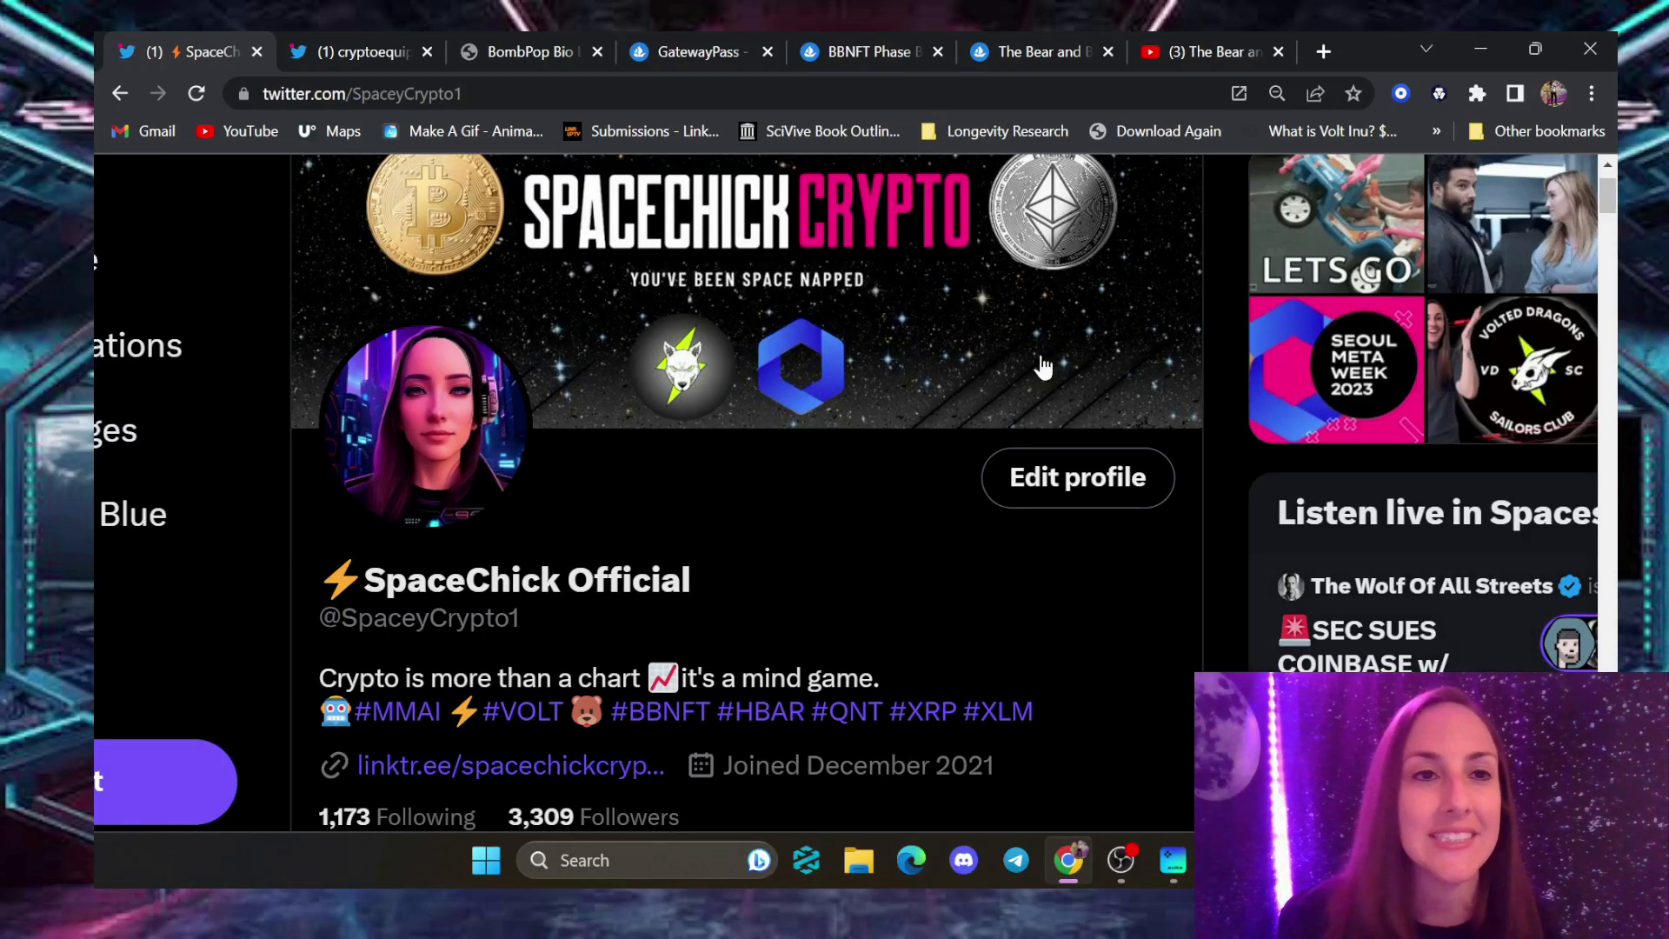
# Read through cryptoequip's tweet on the Bourey vs Bulley VRM mint for Gateway pass holders
pyautogui.click(356, 51)
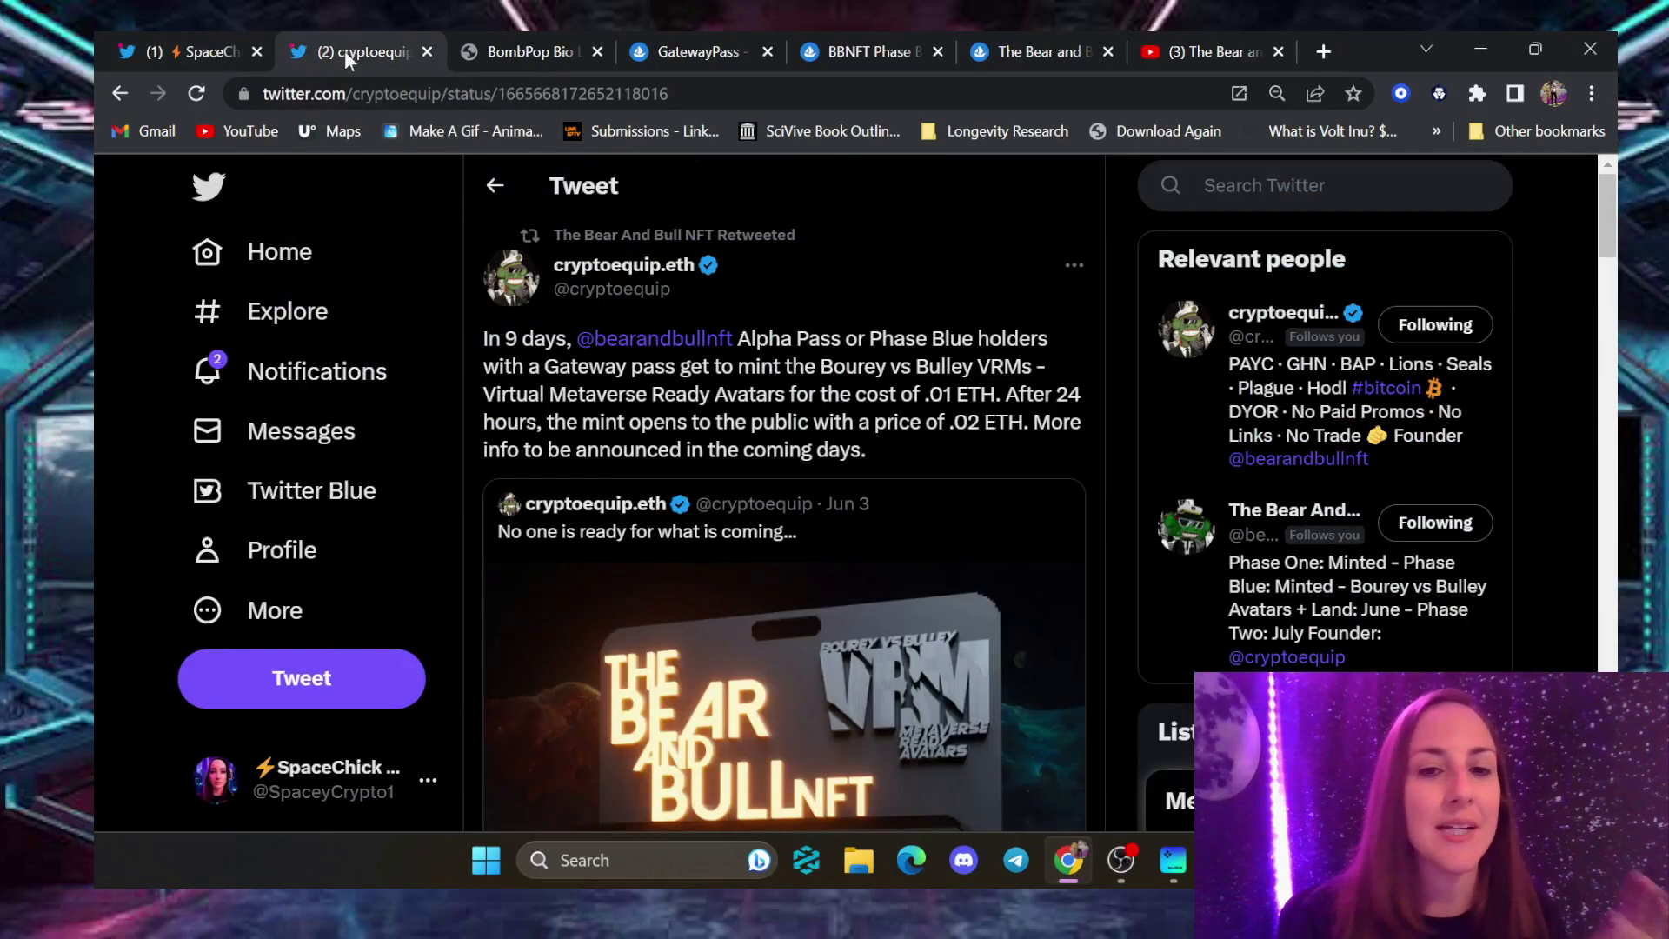
pyautogui.scroll(-3)
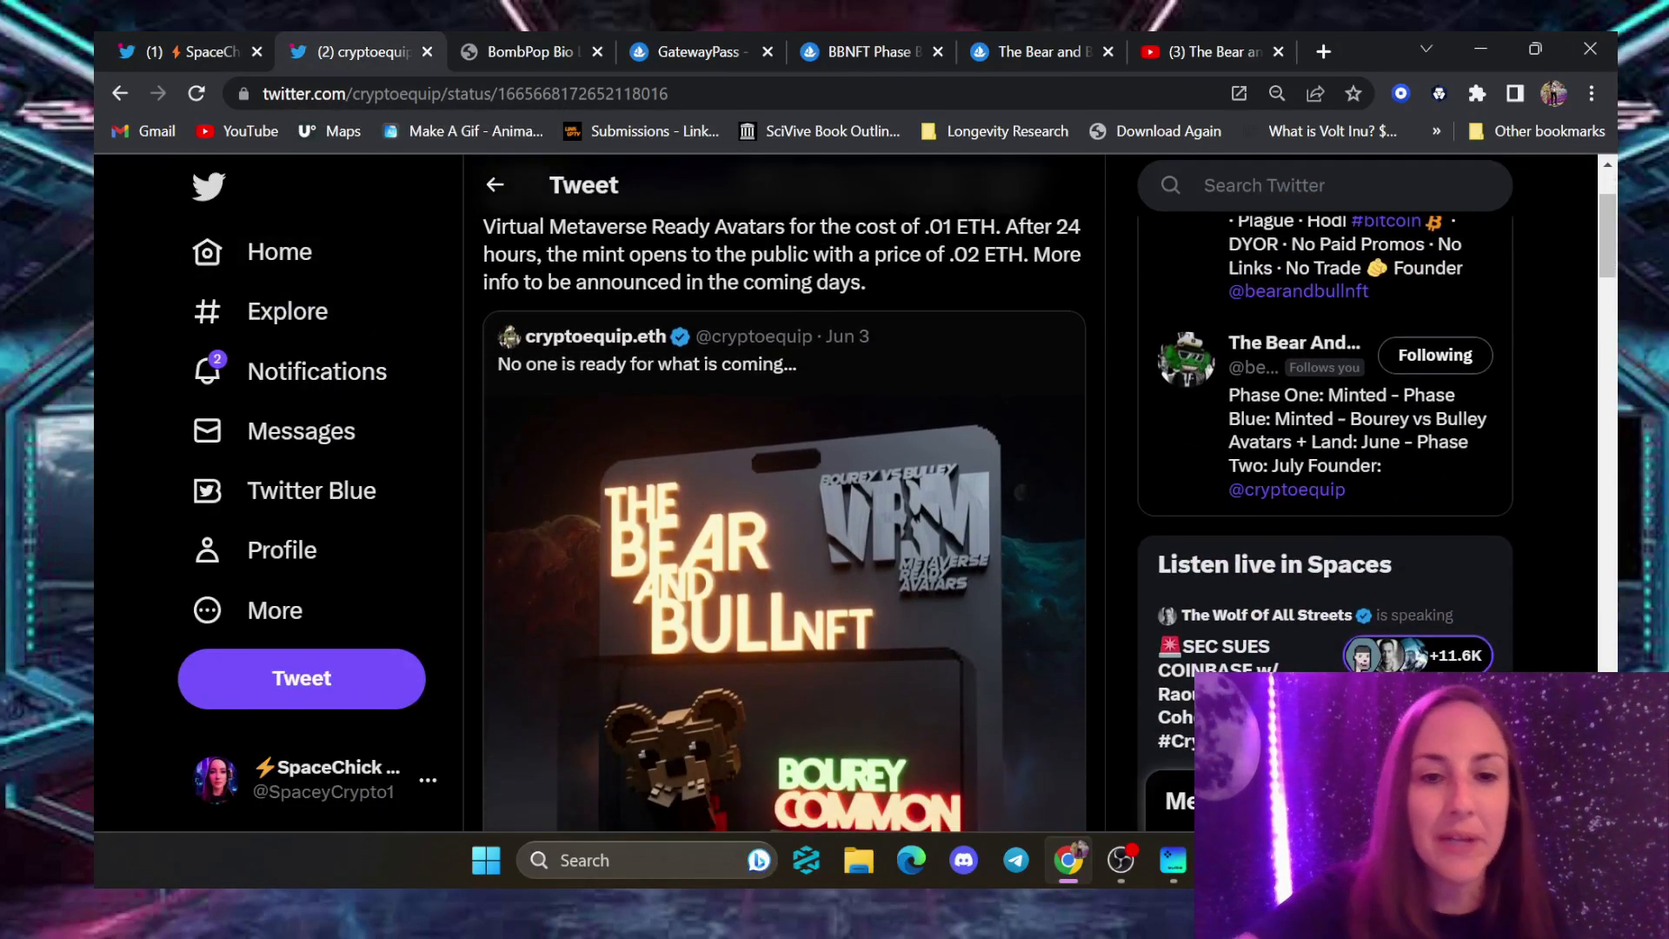
pyautogui.scroll(-3)
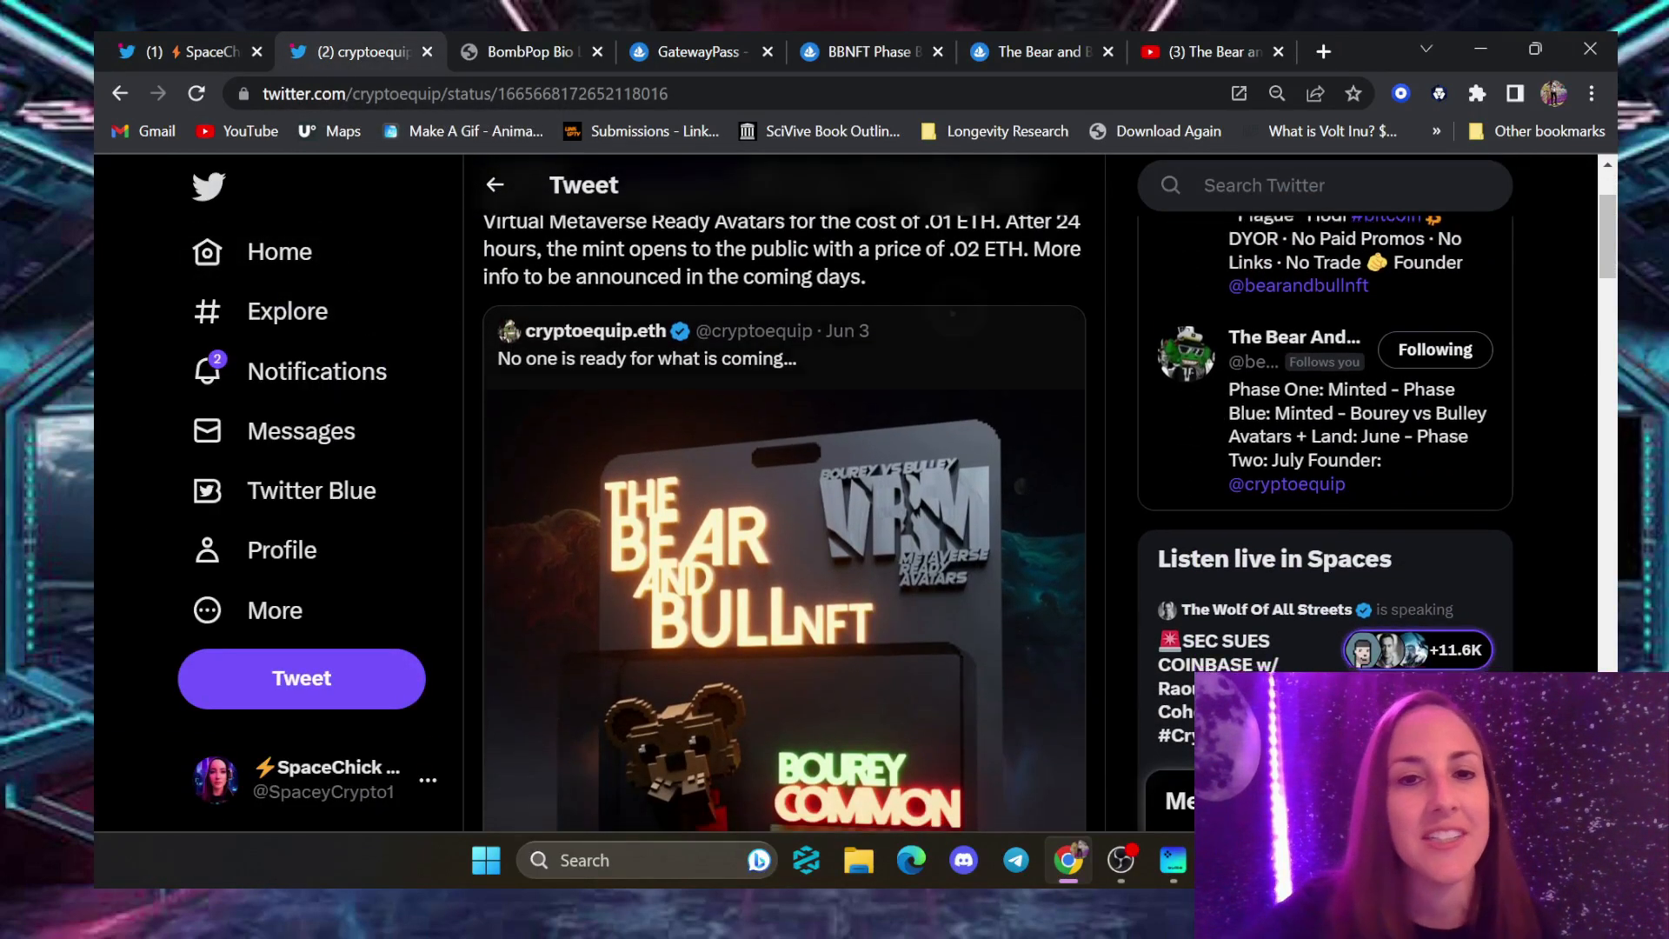
pyautogui.scroll(-3)
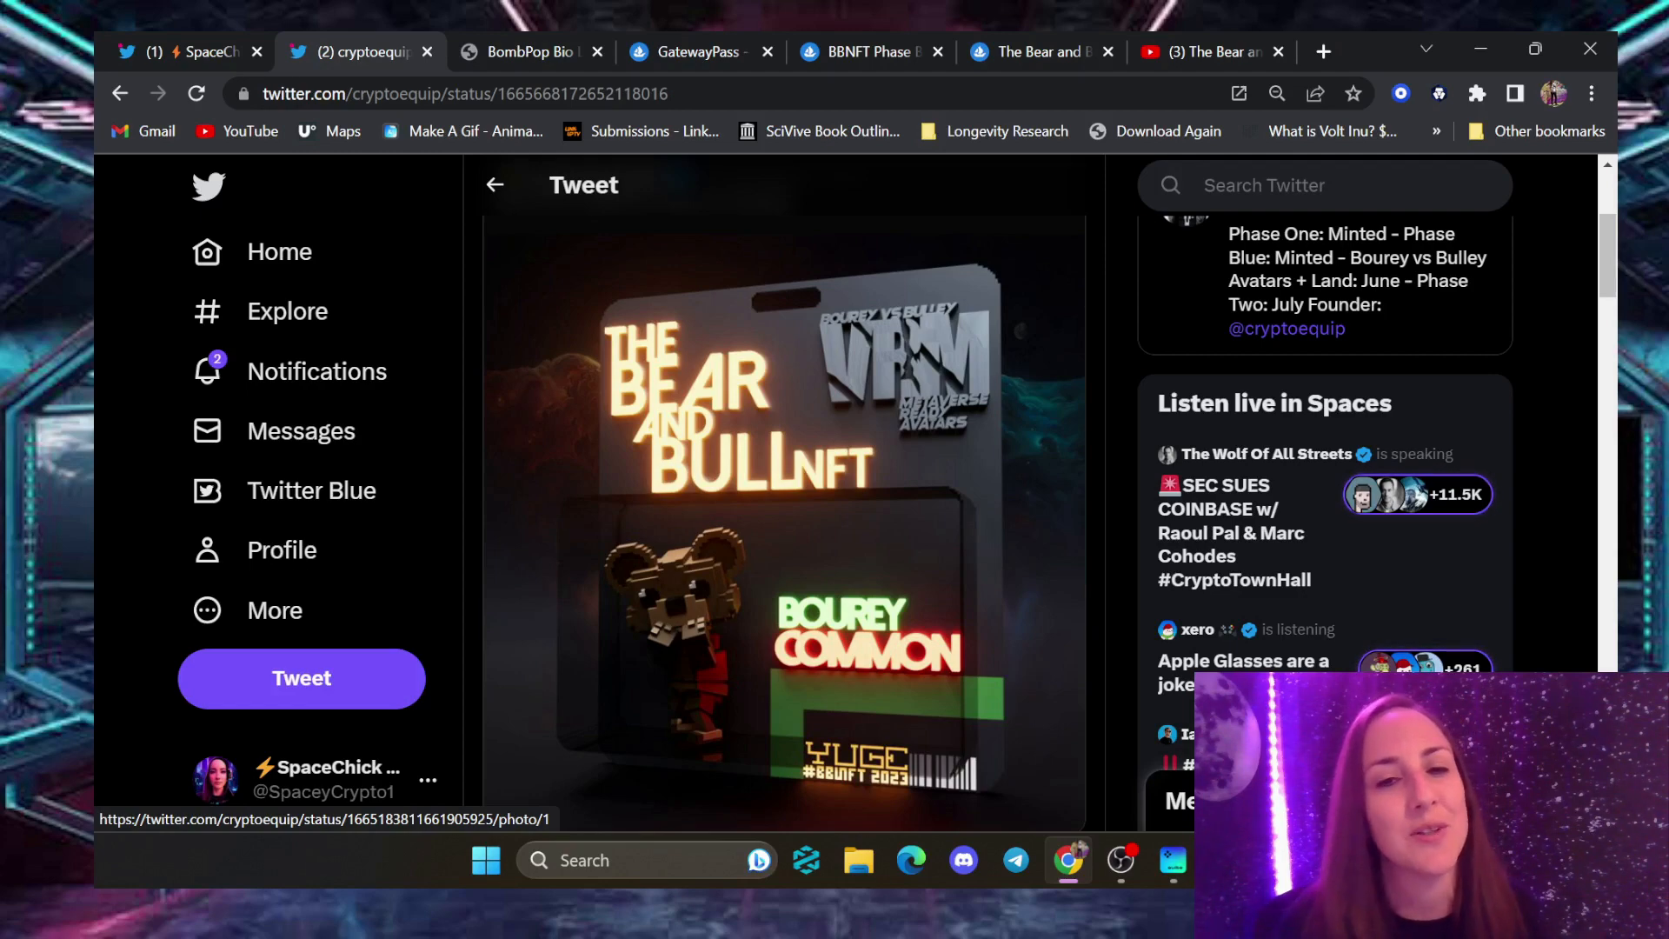
pyautogui.scroll(3)
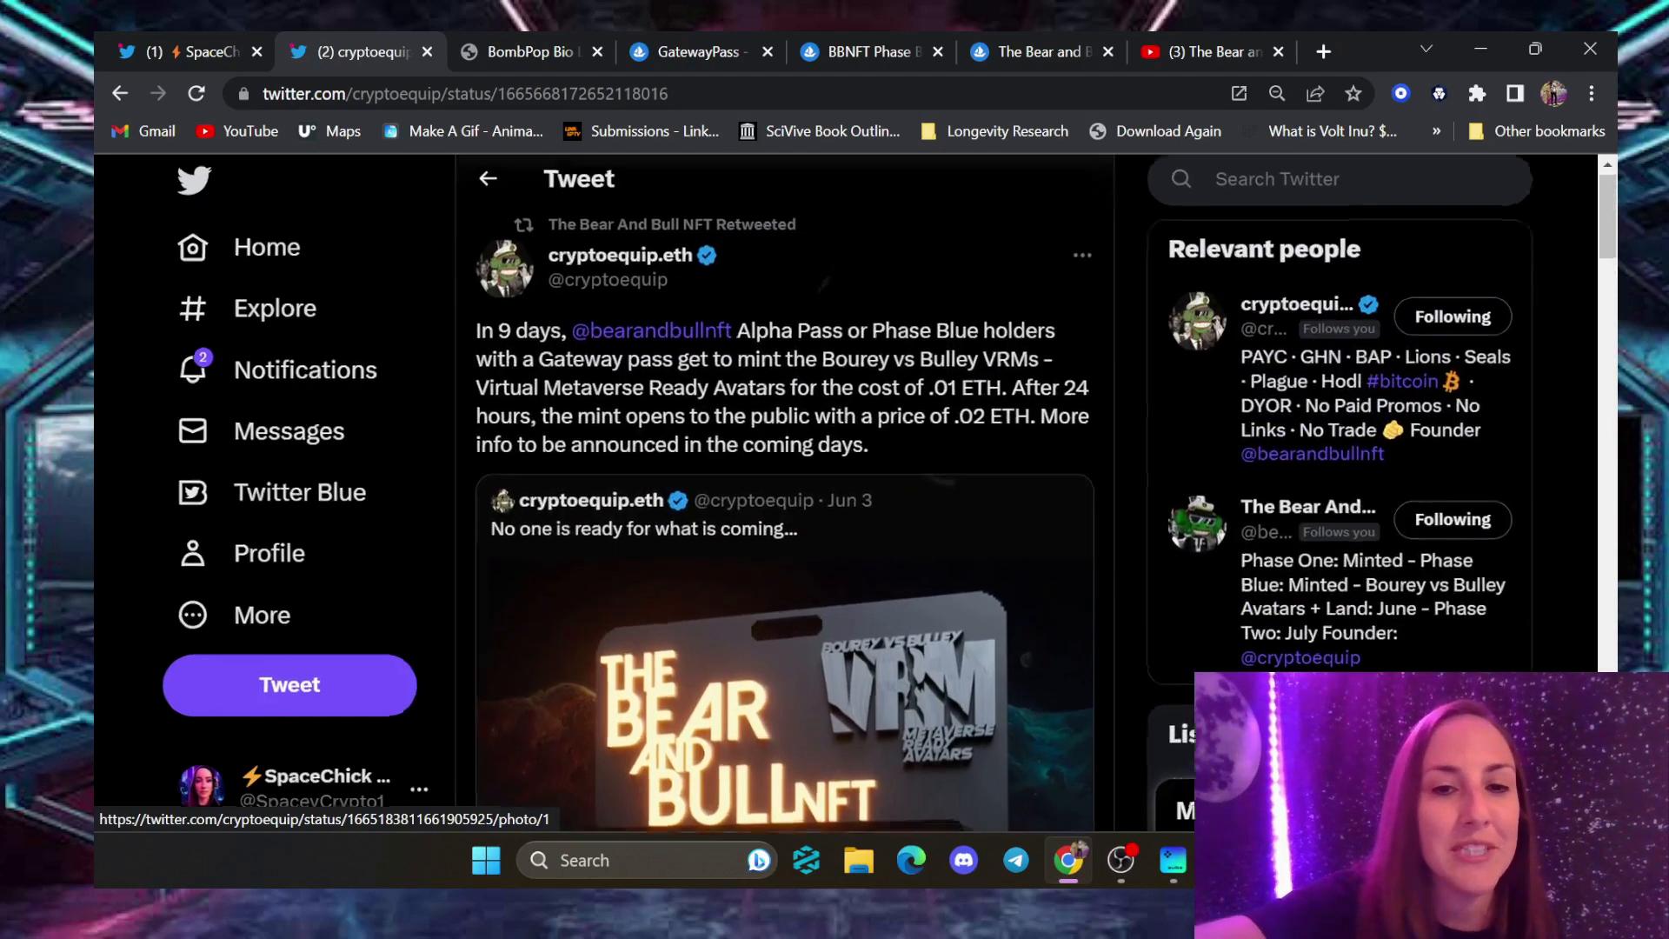
pyautogui.scroll(-3)
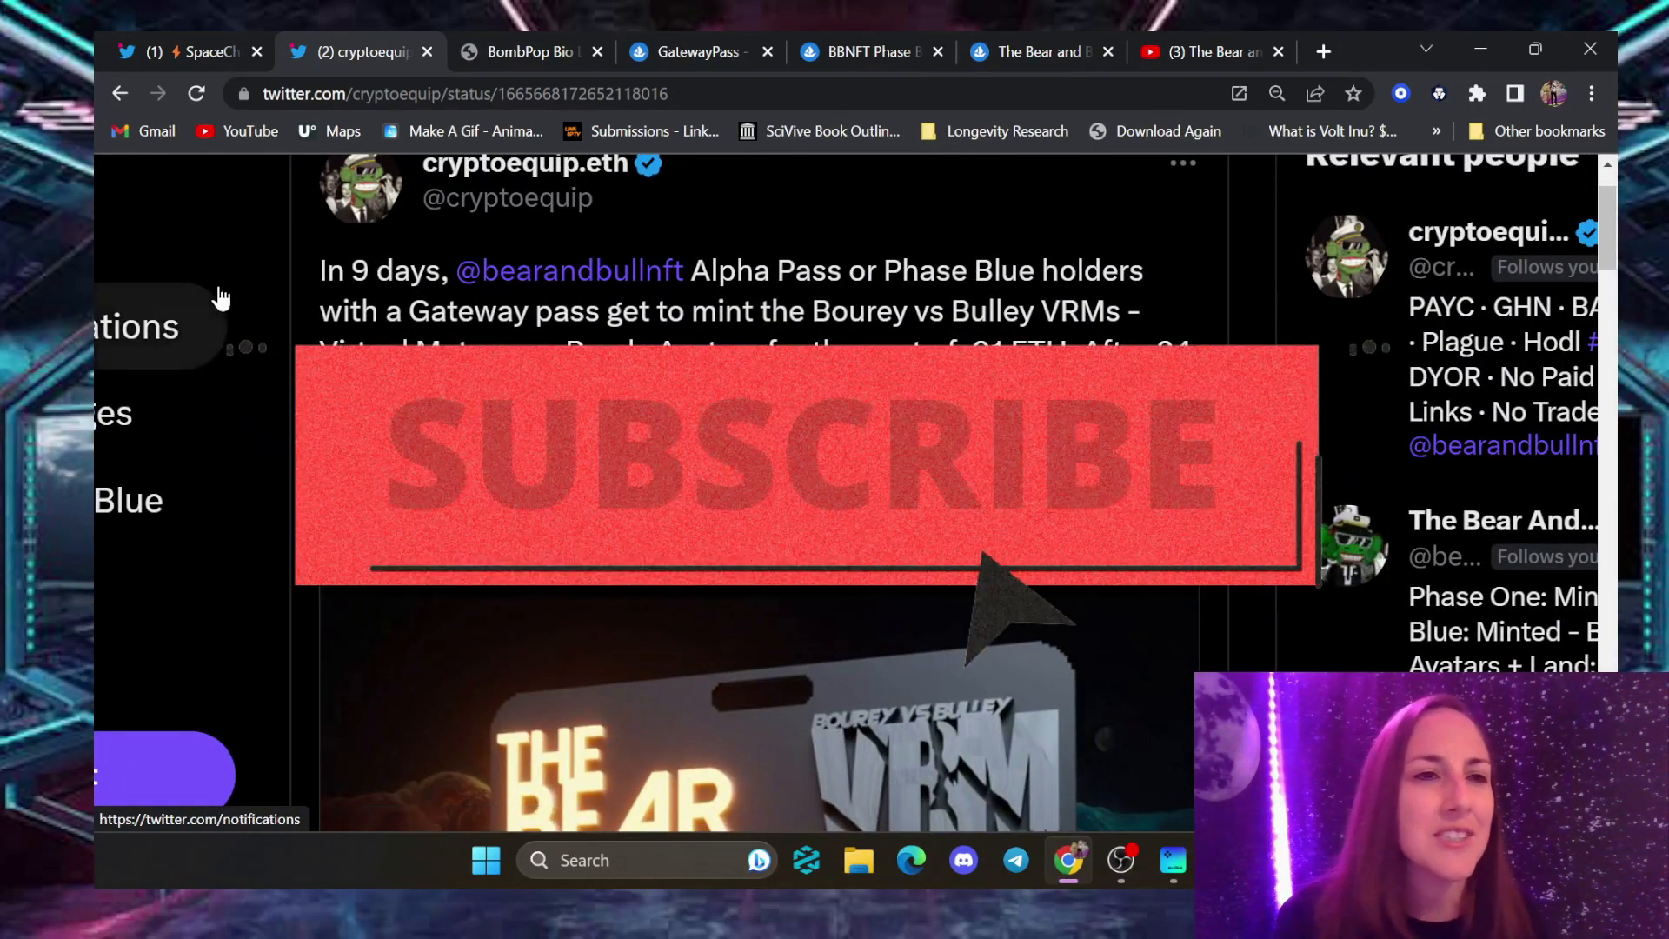
# Return to the SpaceChick Official profile page
pyautogui.click(197, 51)
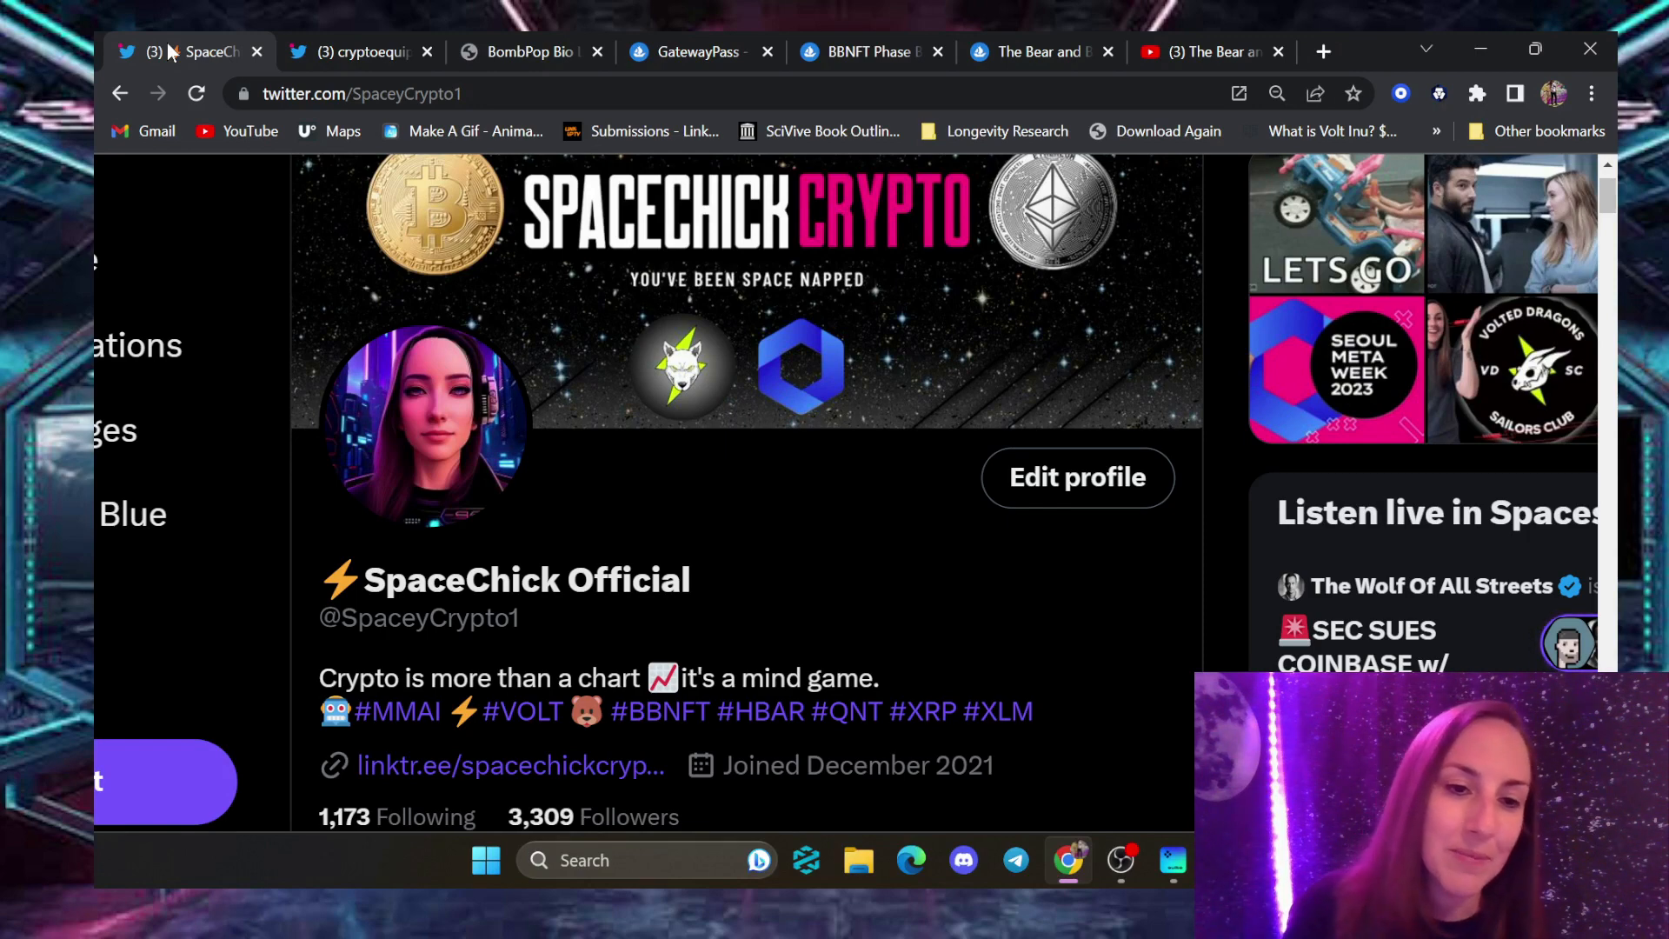
pyautogui.moveTo(359, 51)
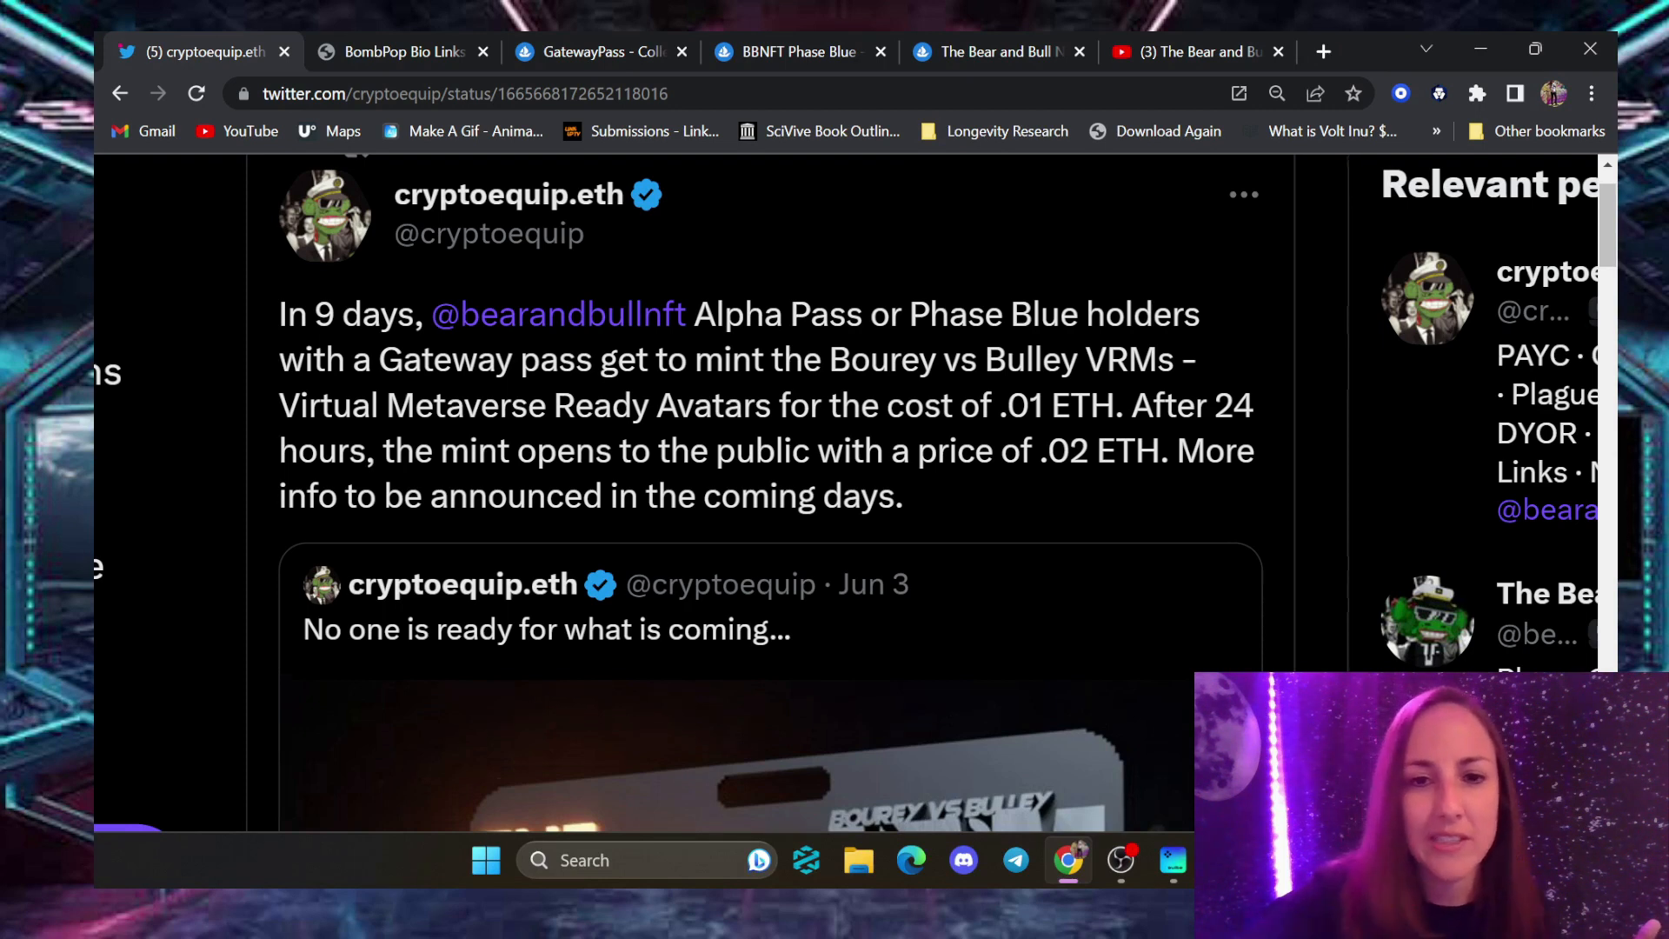
# Scroll through the Bear and Bull AlphaPass collection page on OpenSea
pyautogui.scroll(-3)
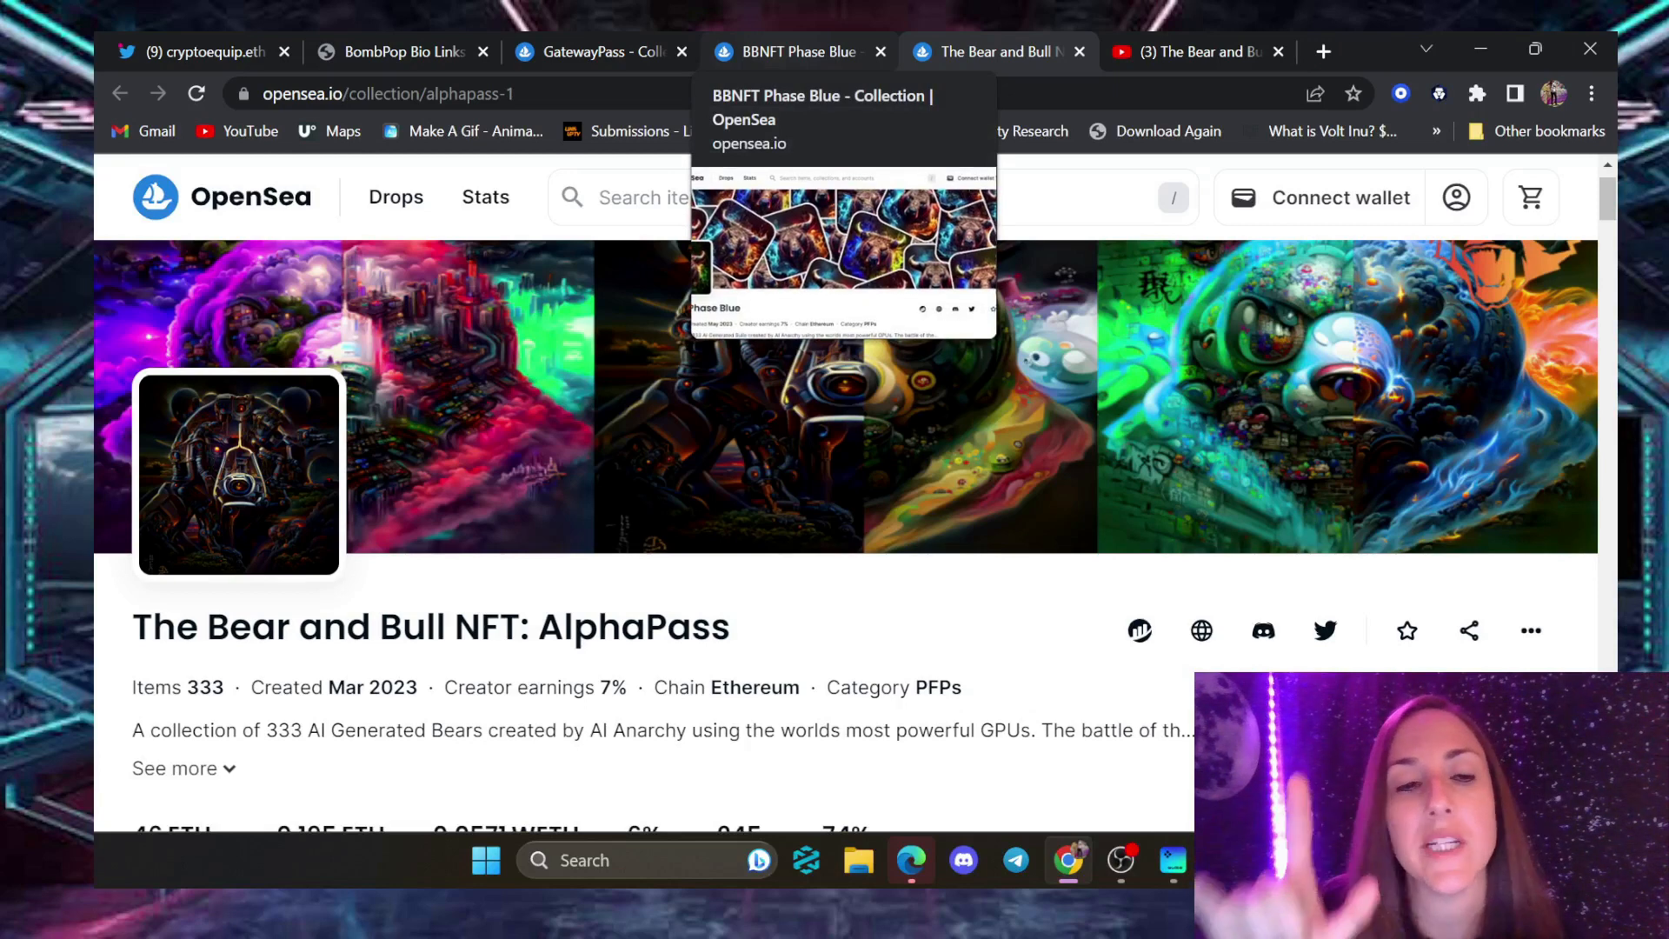
pyautogui.moveTo(264, 361)
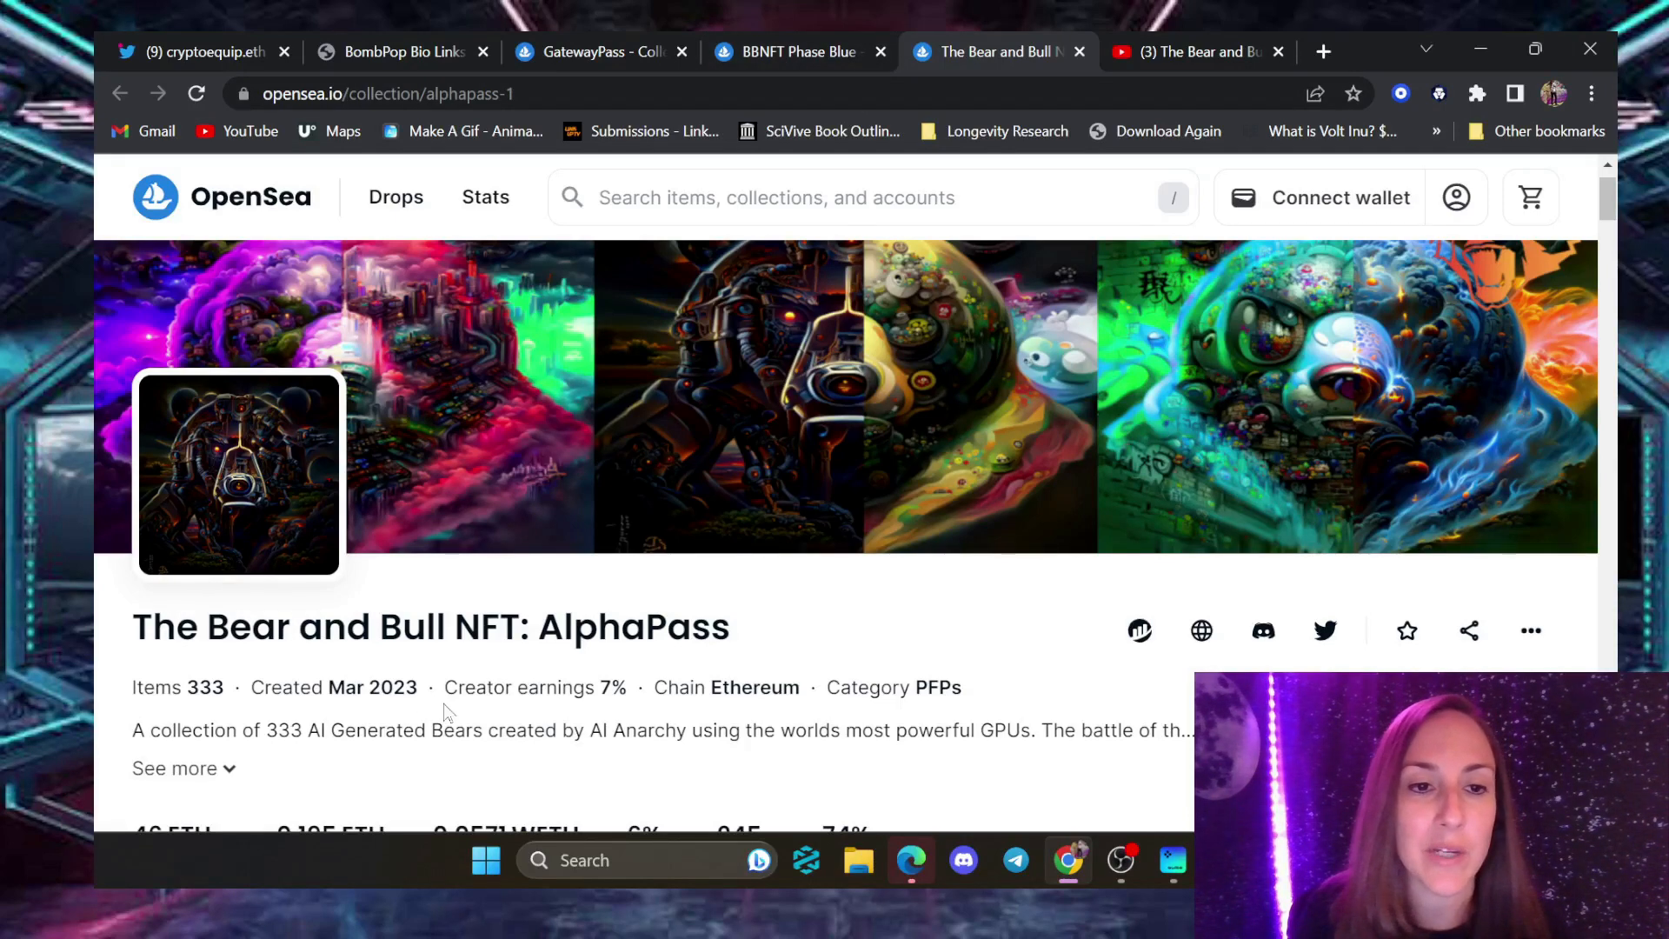
pyautogui.scroll(-3)
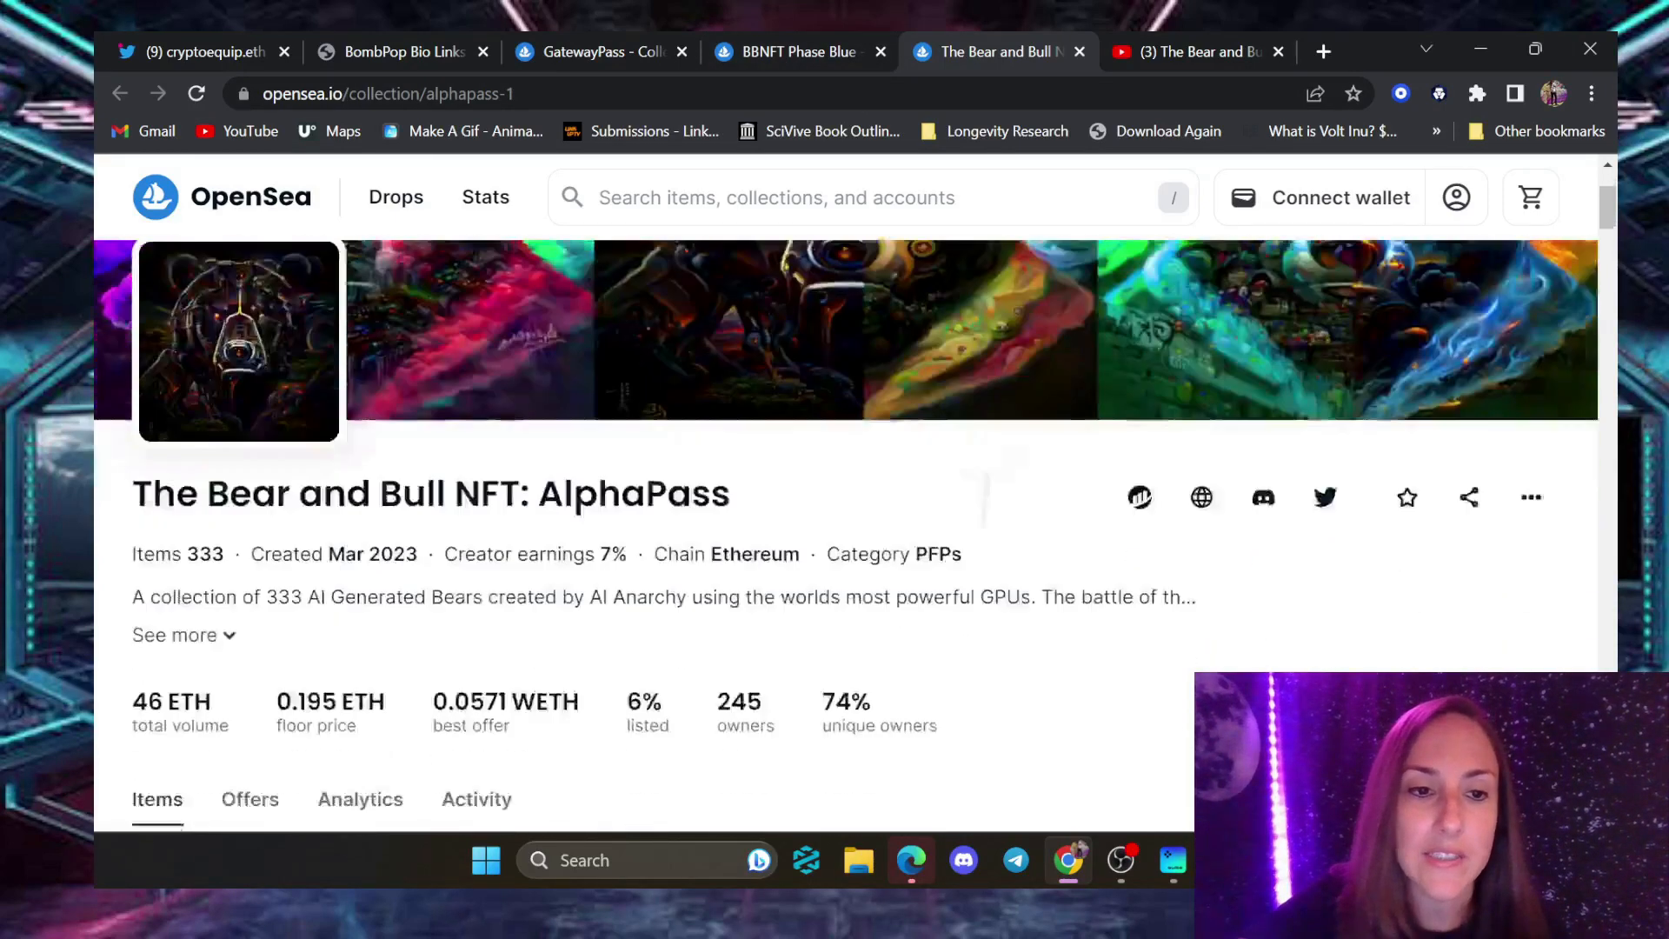
pyautogui.scroll(-3)
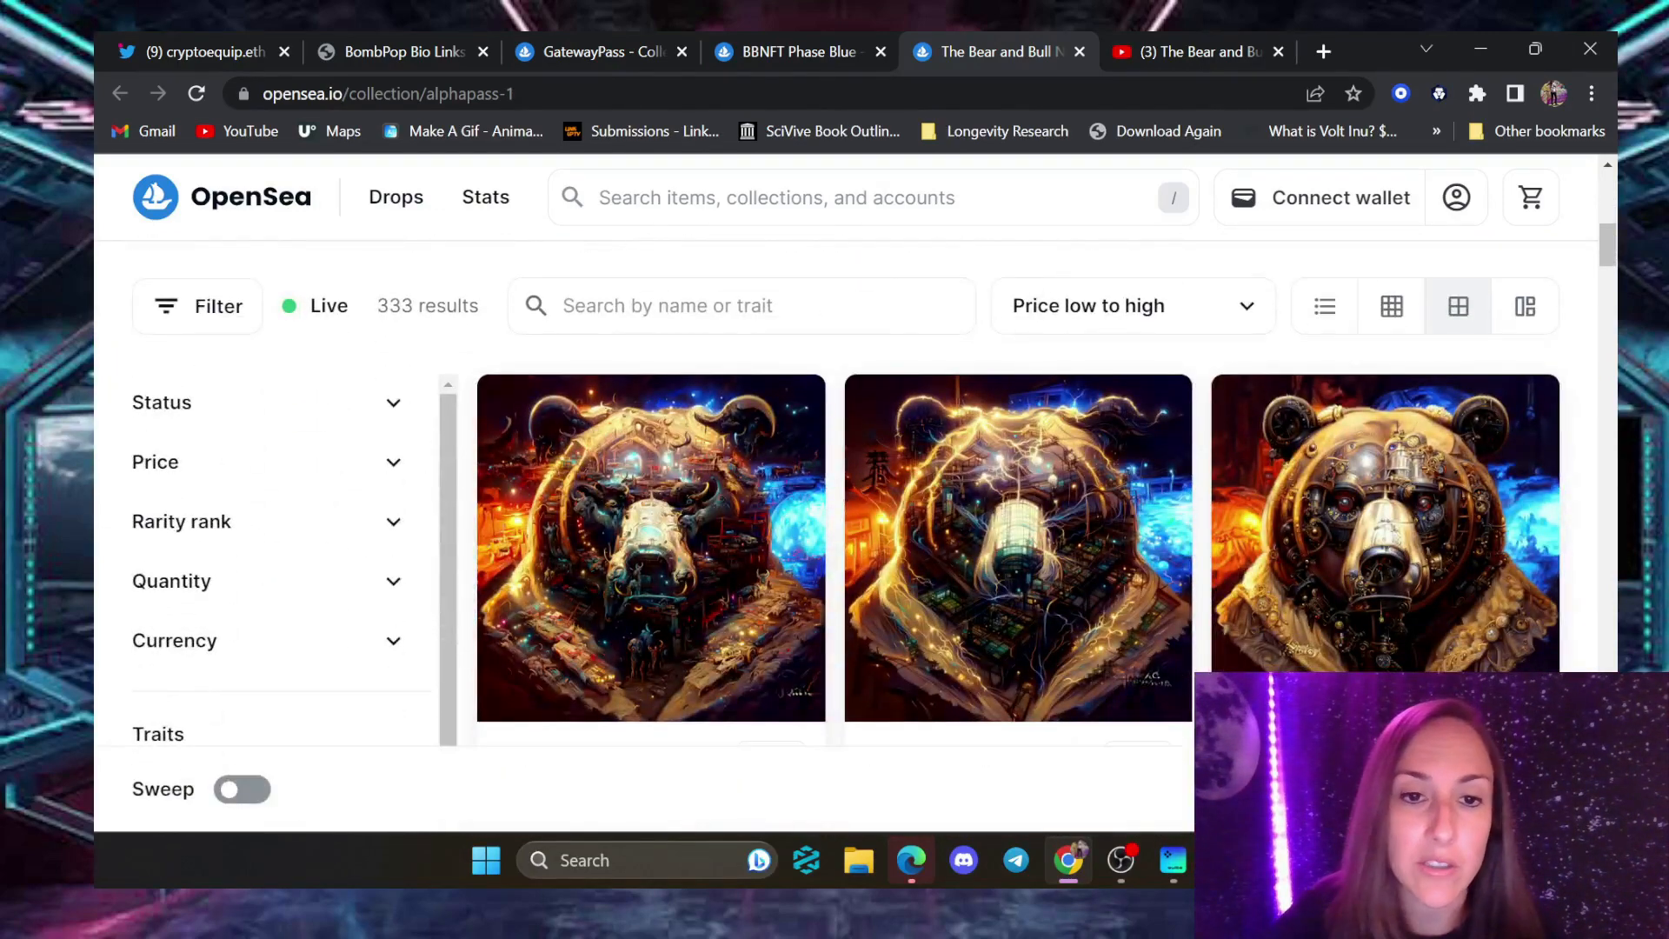
pyautogui.scroll(3)
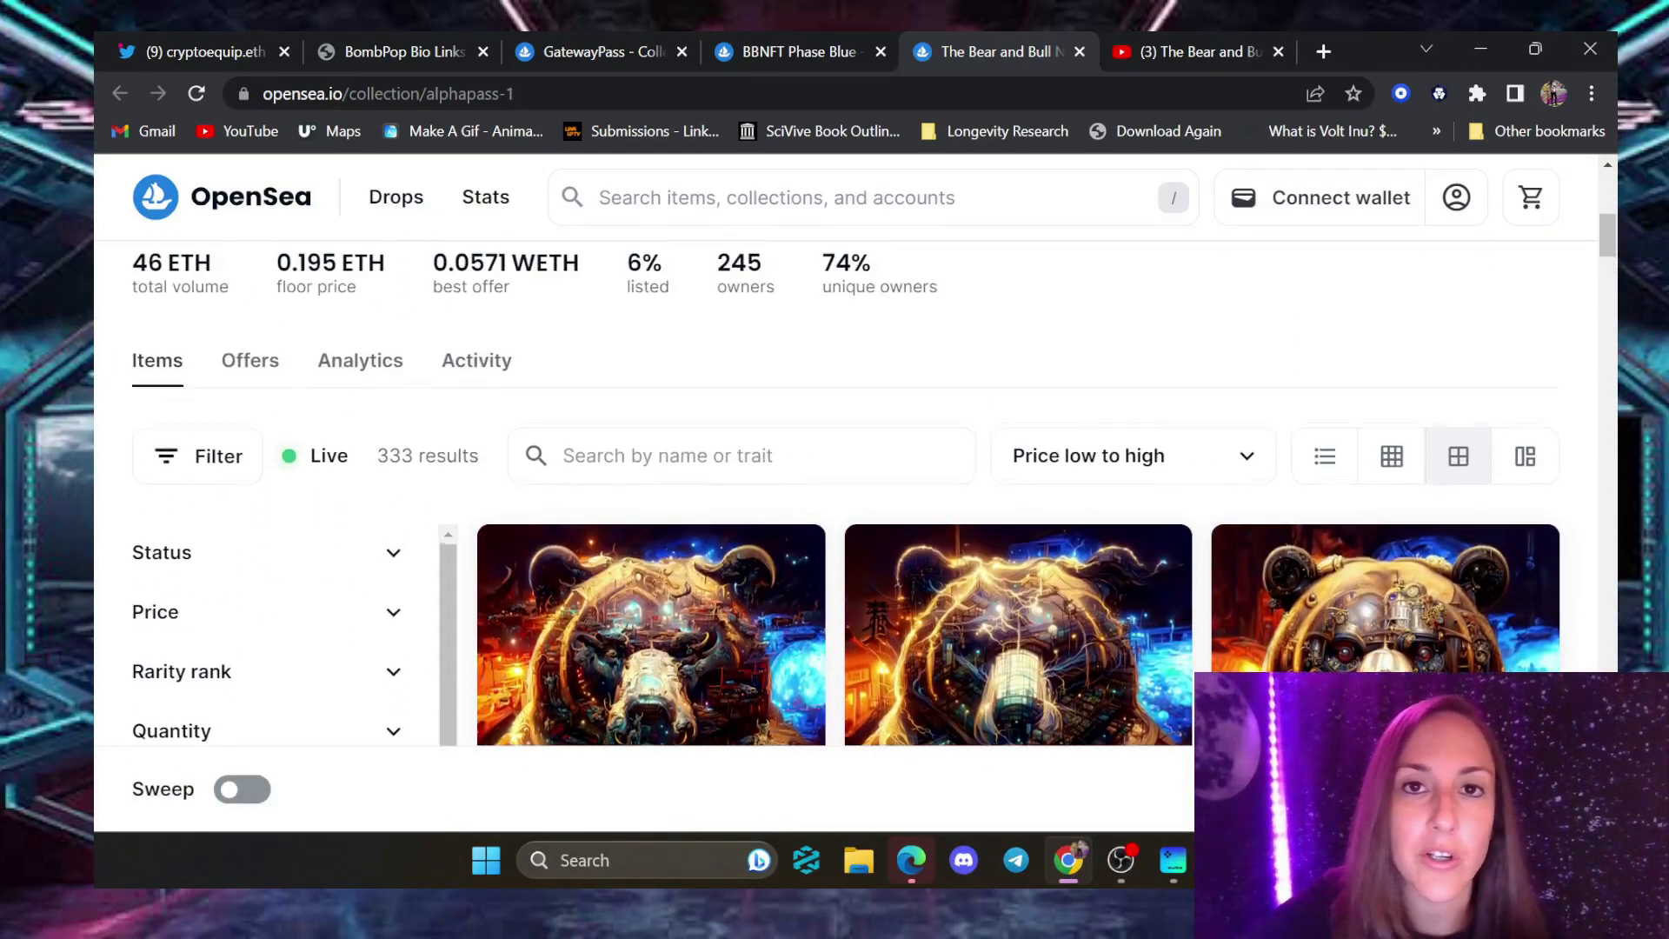
# View the BBNFT Phase Blue and GatewayPass collections, then return to cryptoequip's tweet
pyautogui.click(792, 51)
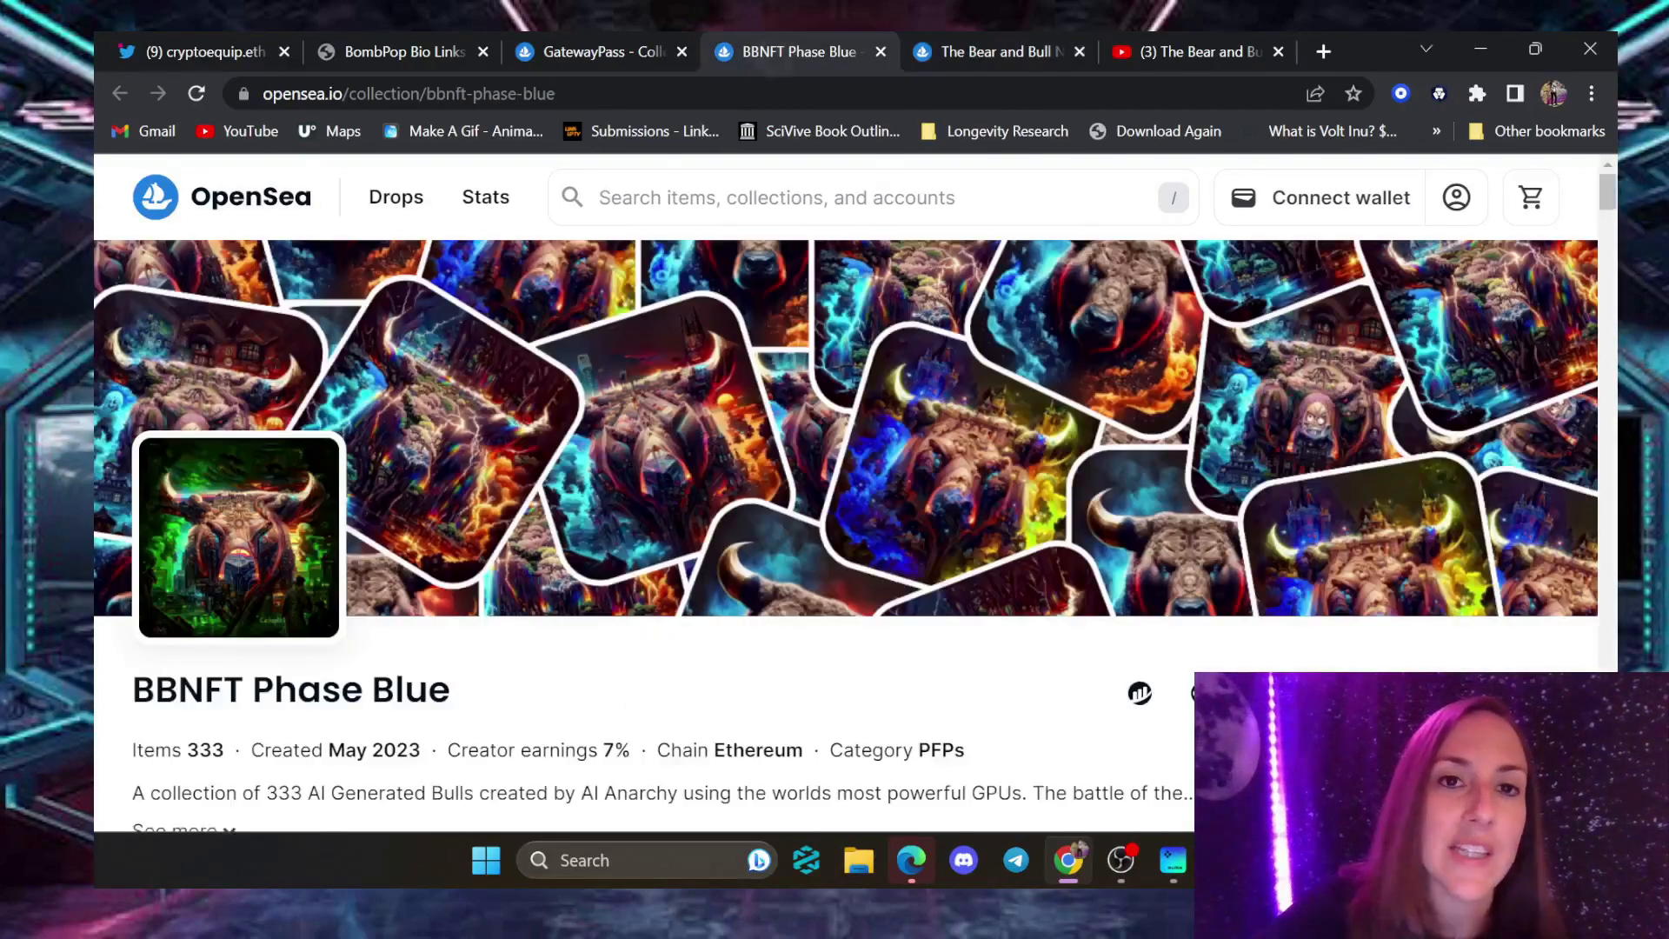
pyautogui.scroll(-3)
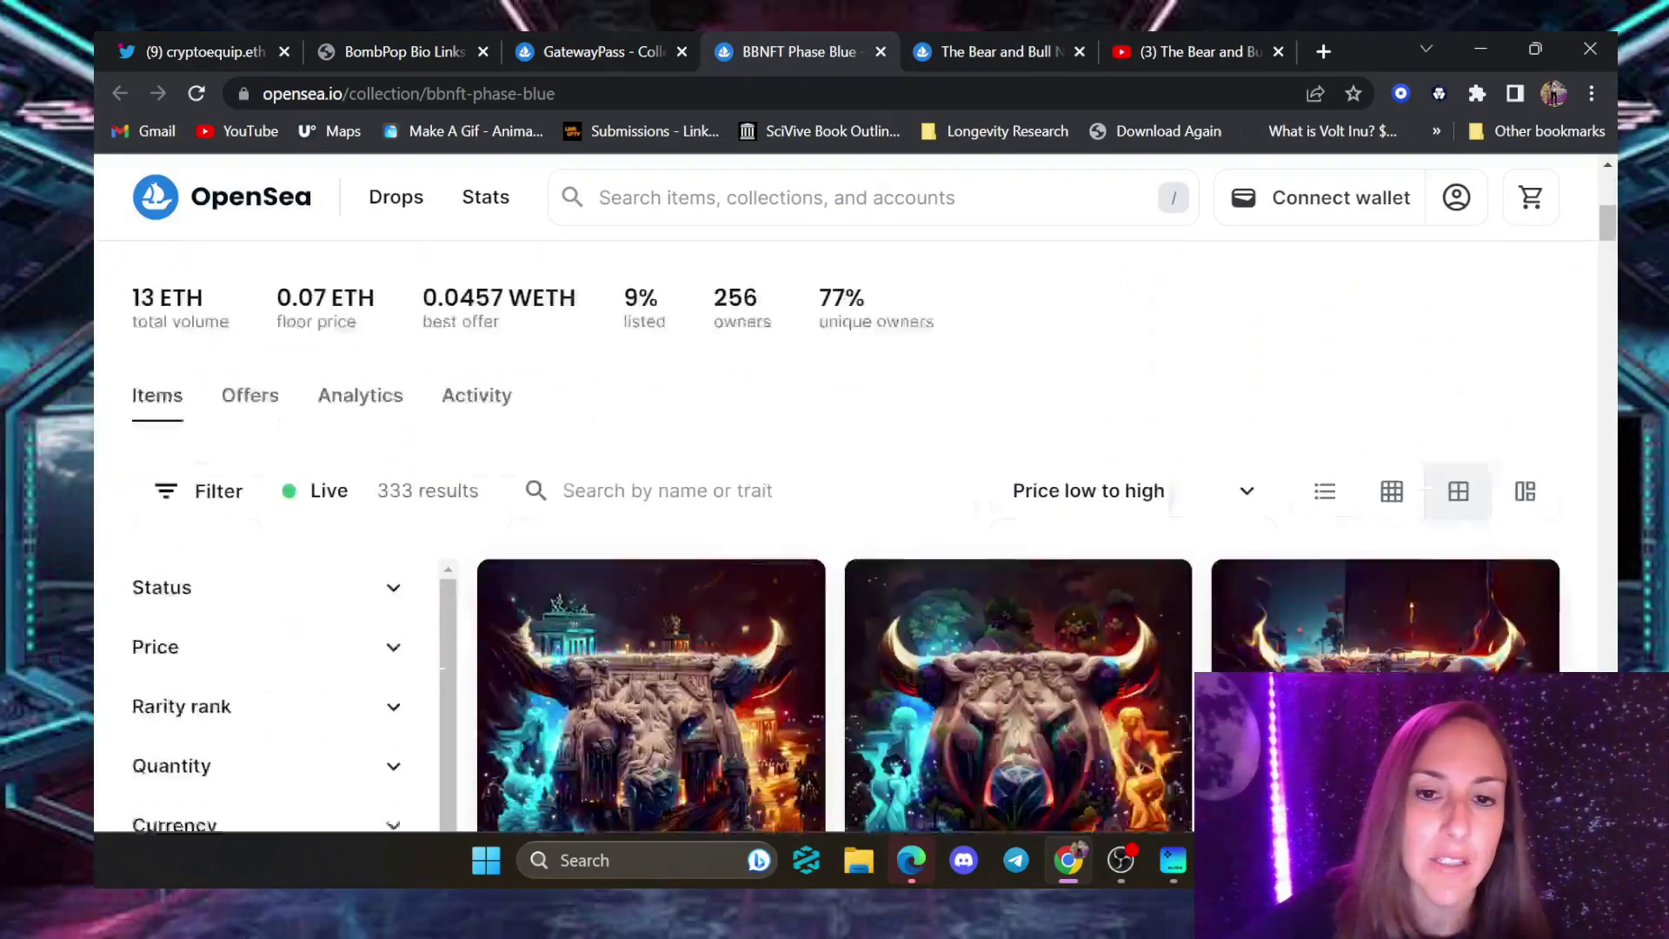
pyautogui.scroll(3)
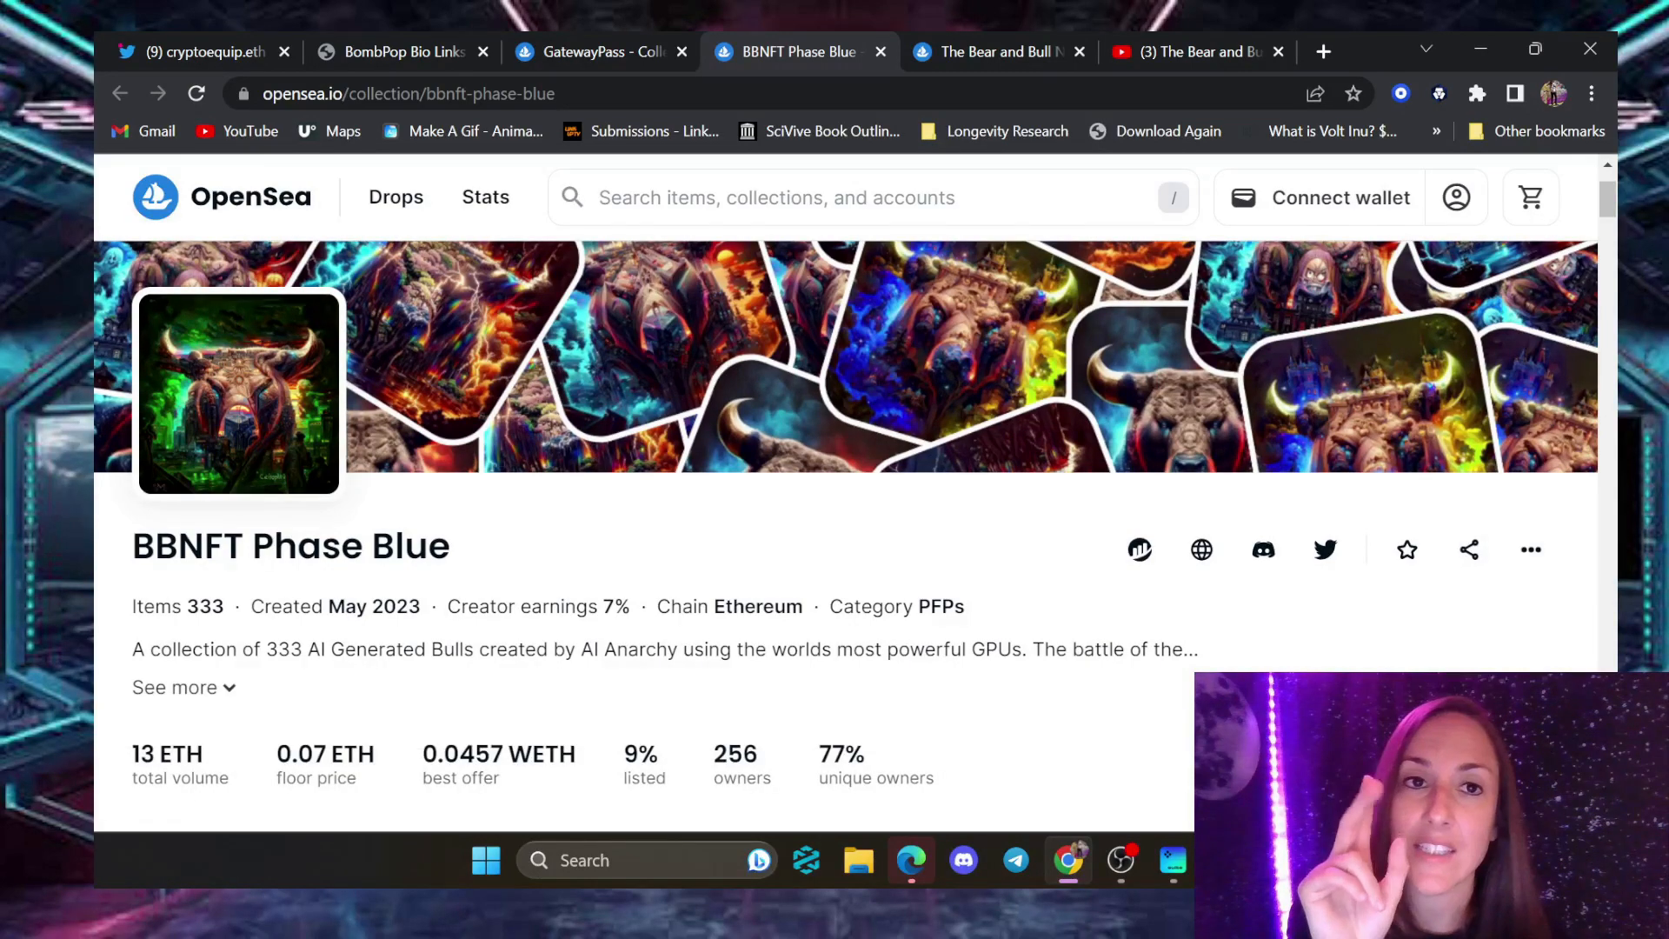
pyautogui.click(596, 51)
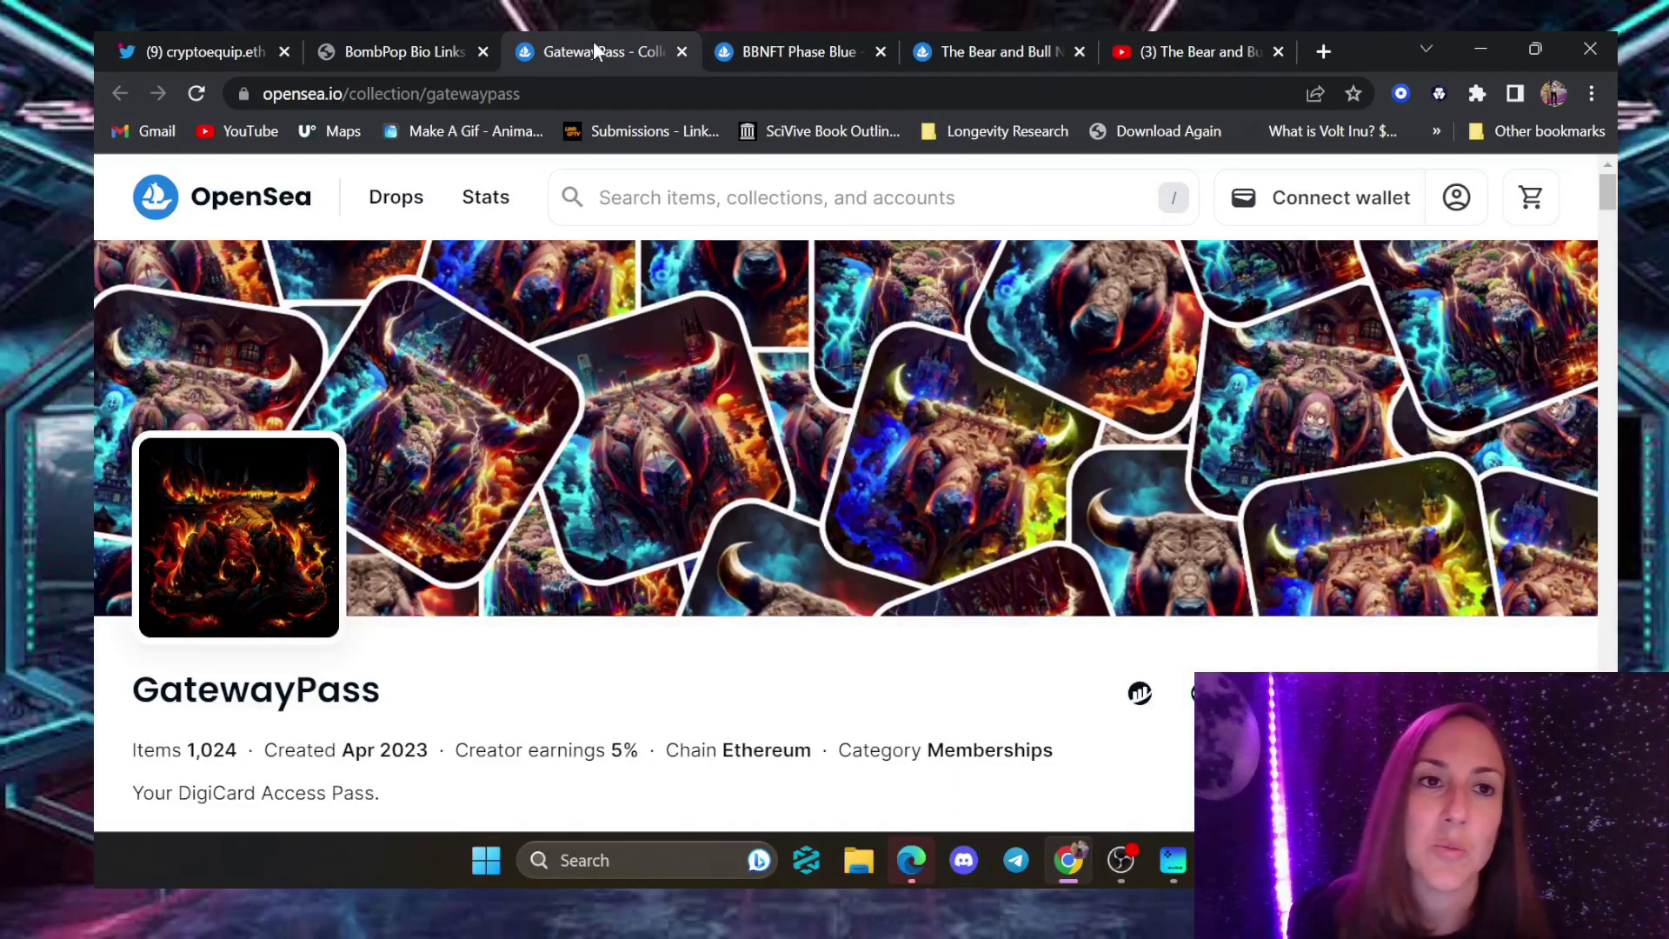
pyautogui.click(198, 51)
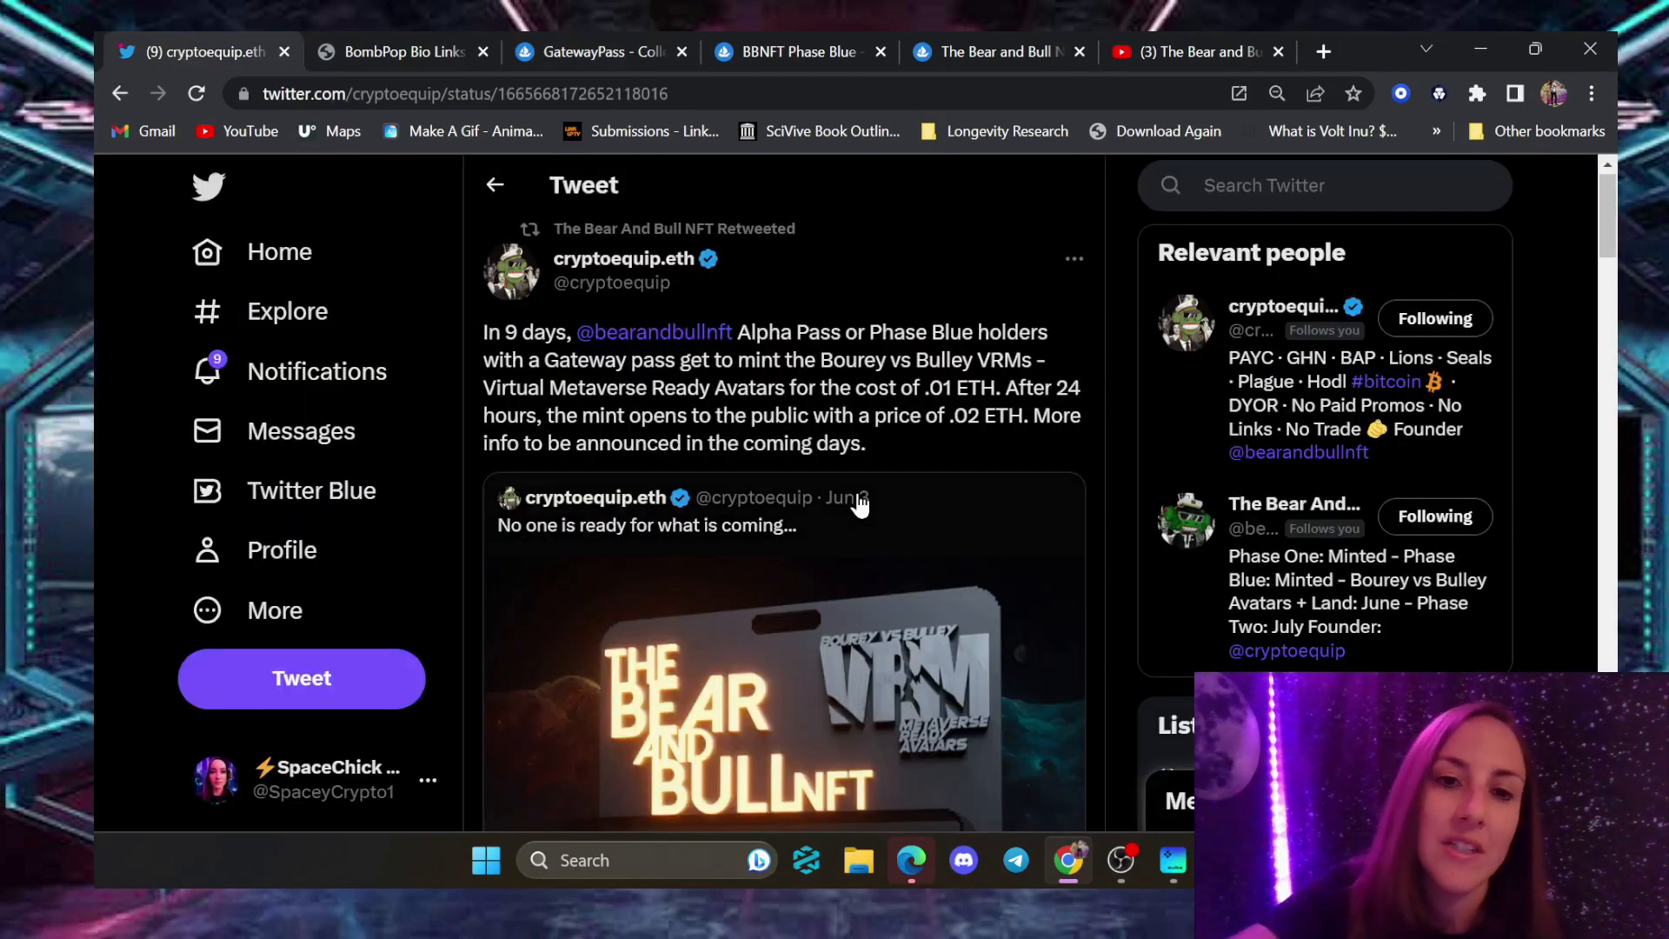
pyautogui.scroll(-3)
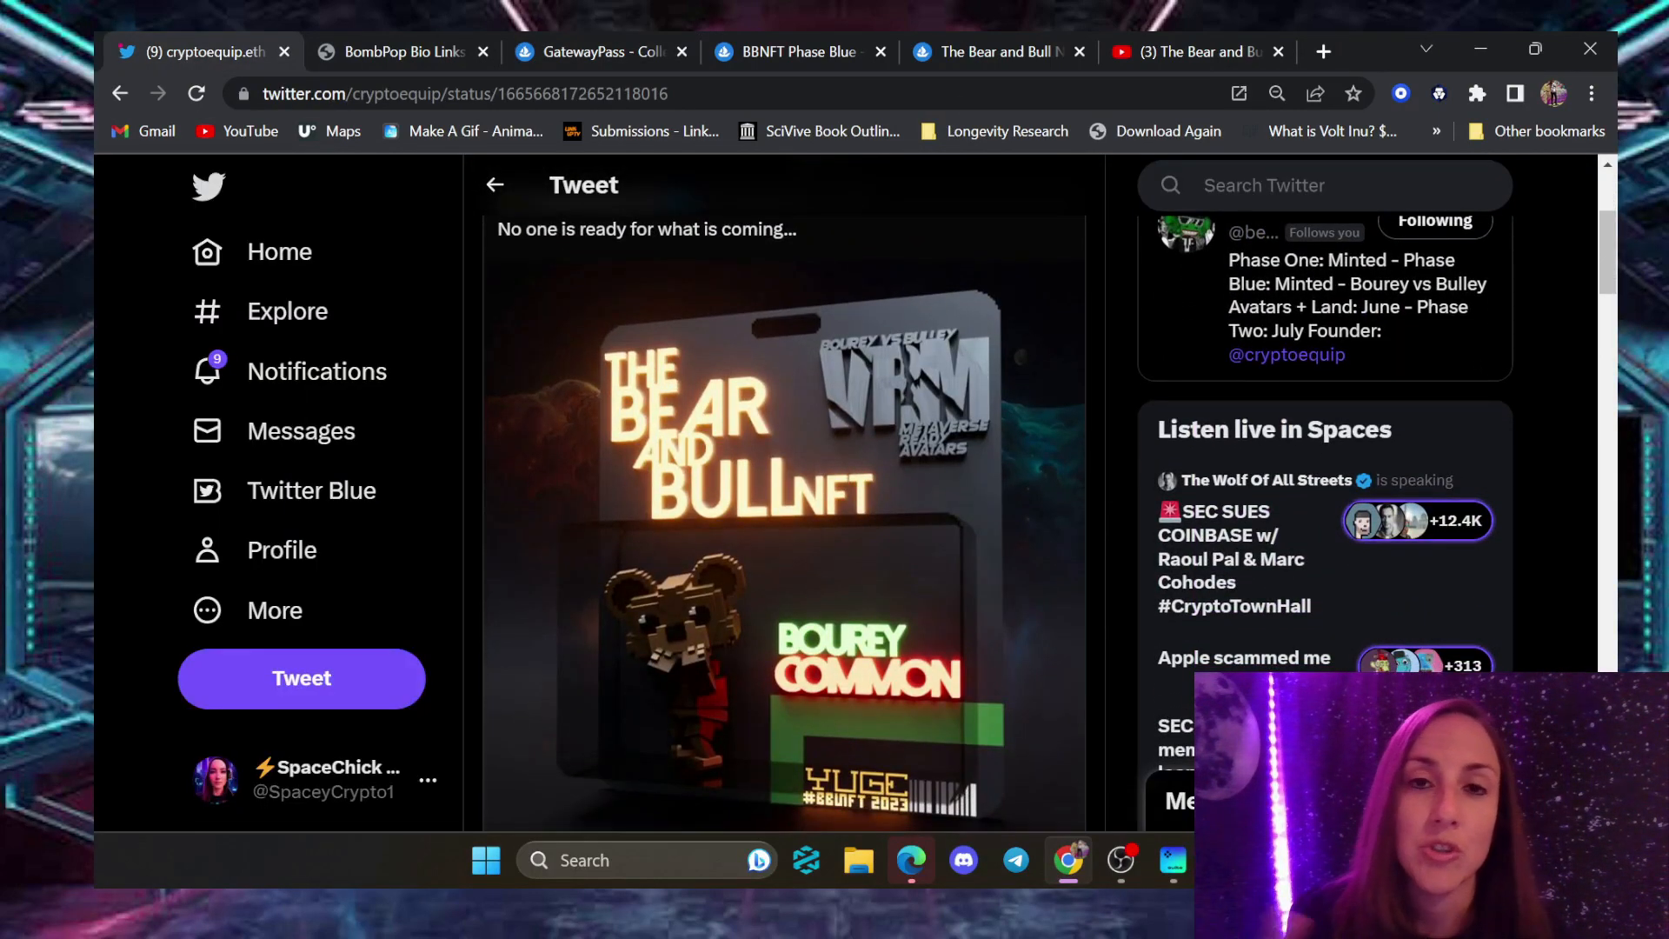
pyautogui.click(791, 52)
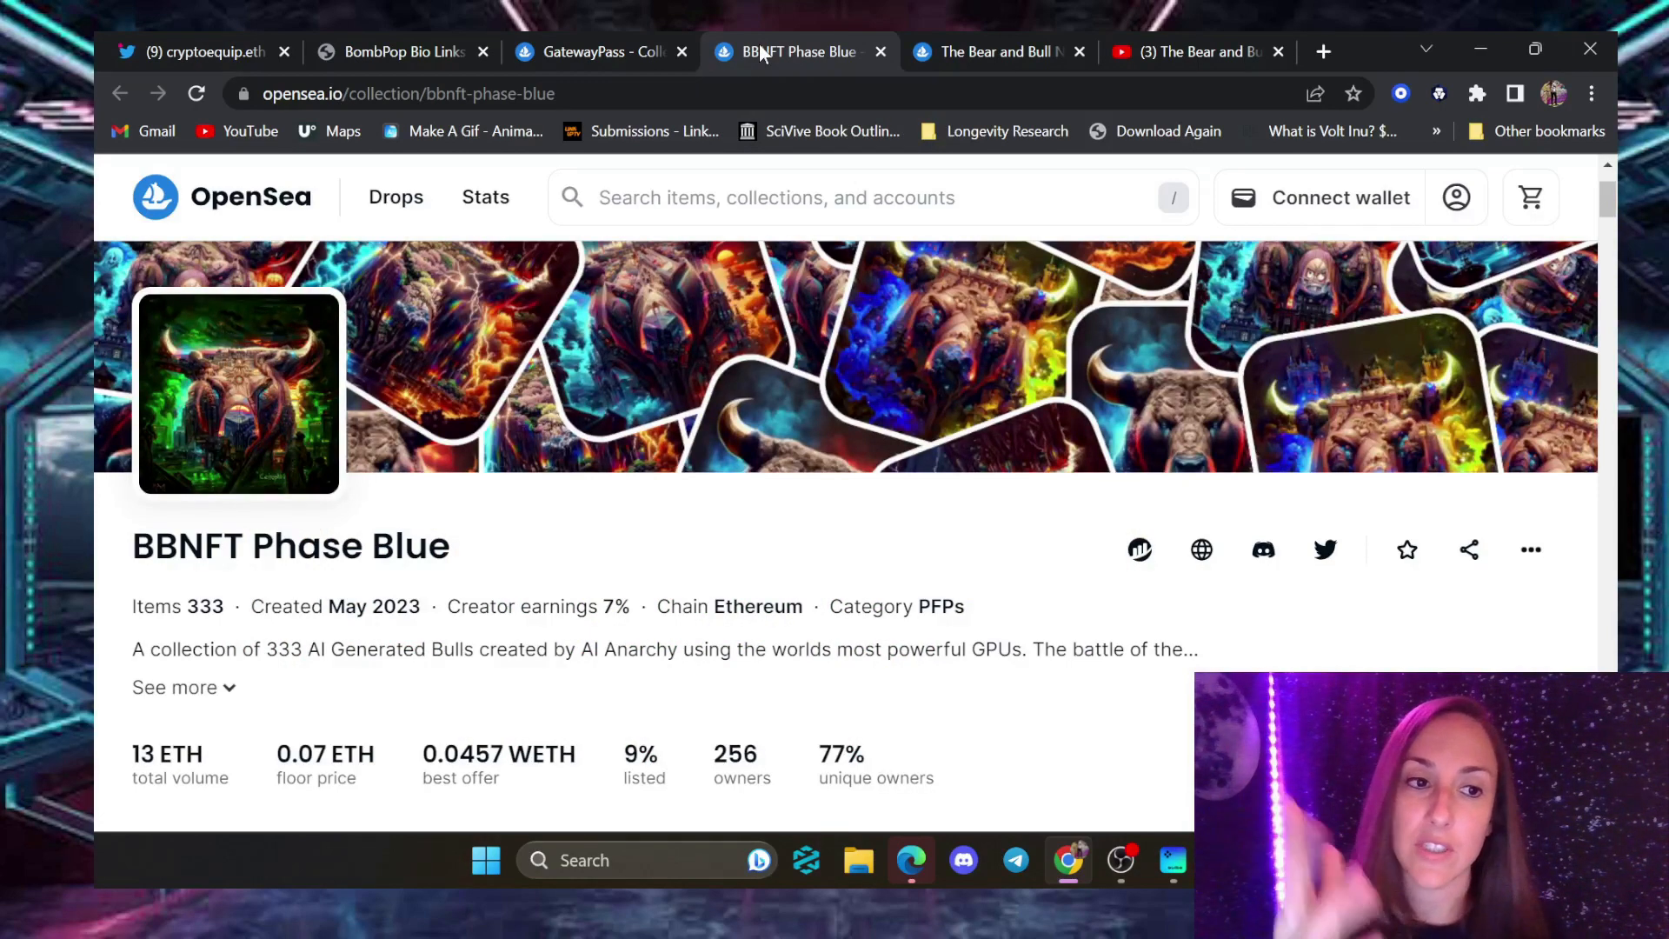
pyautogui.click(602, 51)
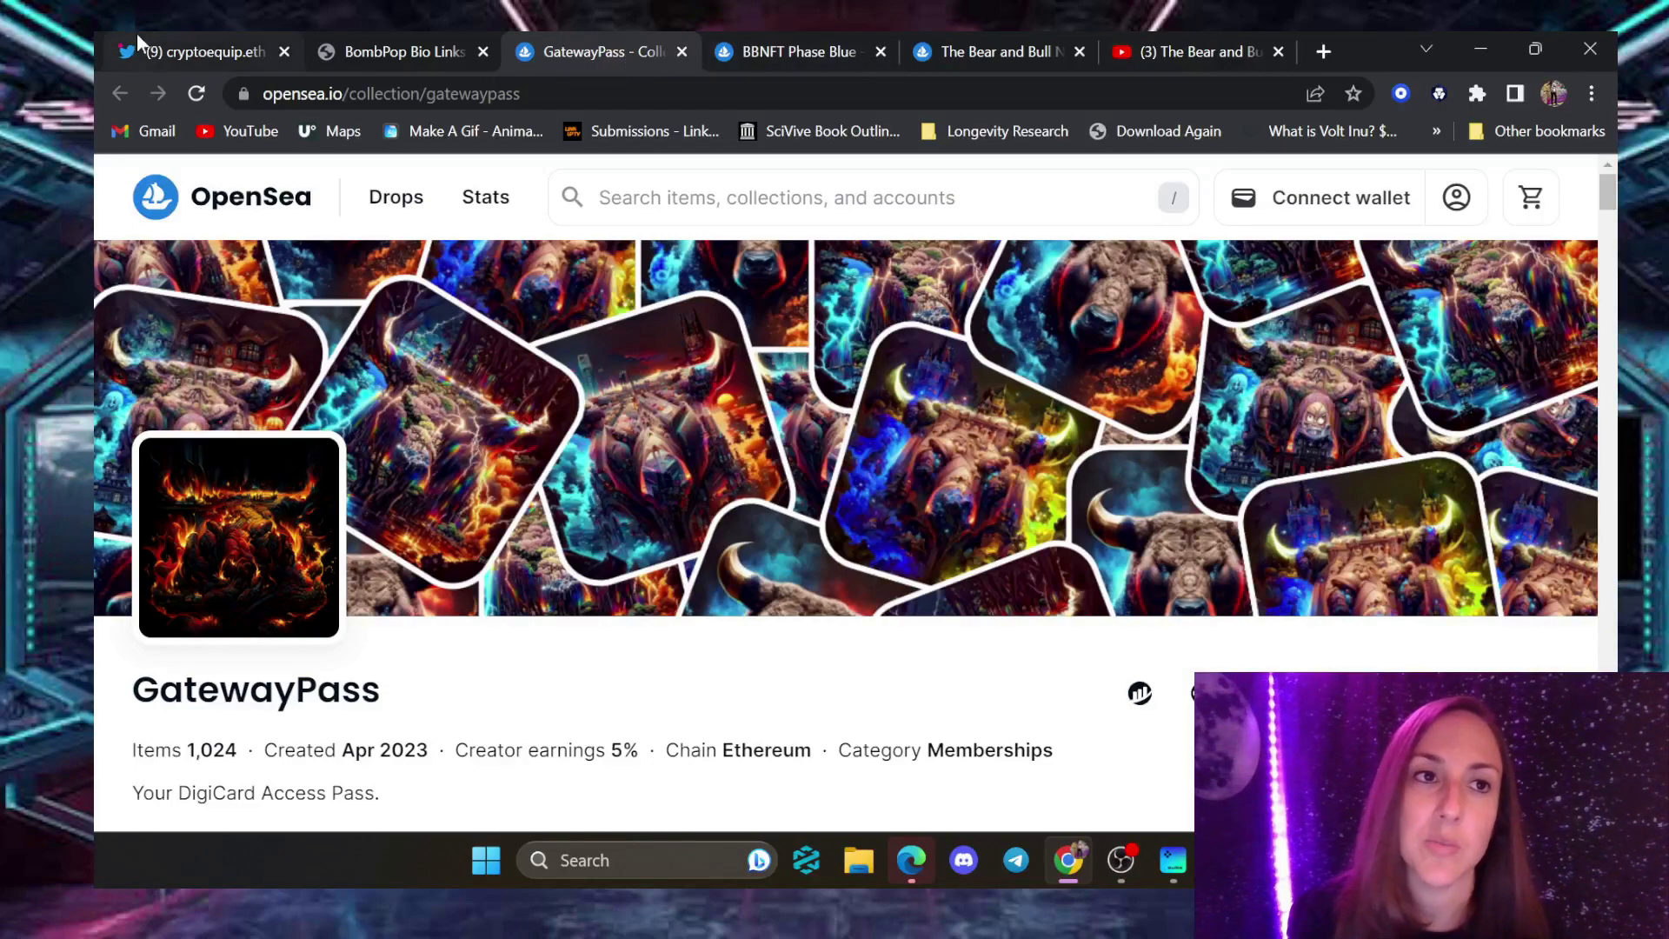
pyautogui.click(197, 52)
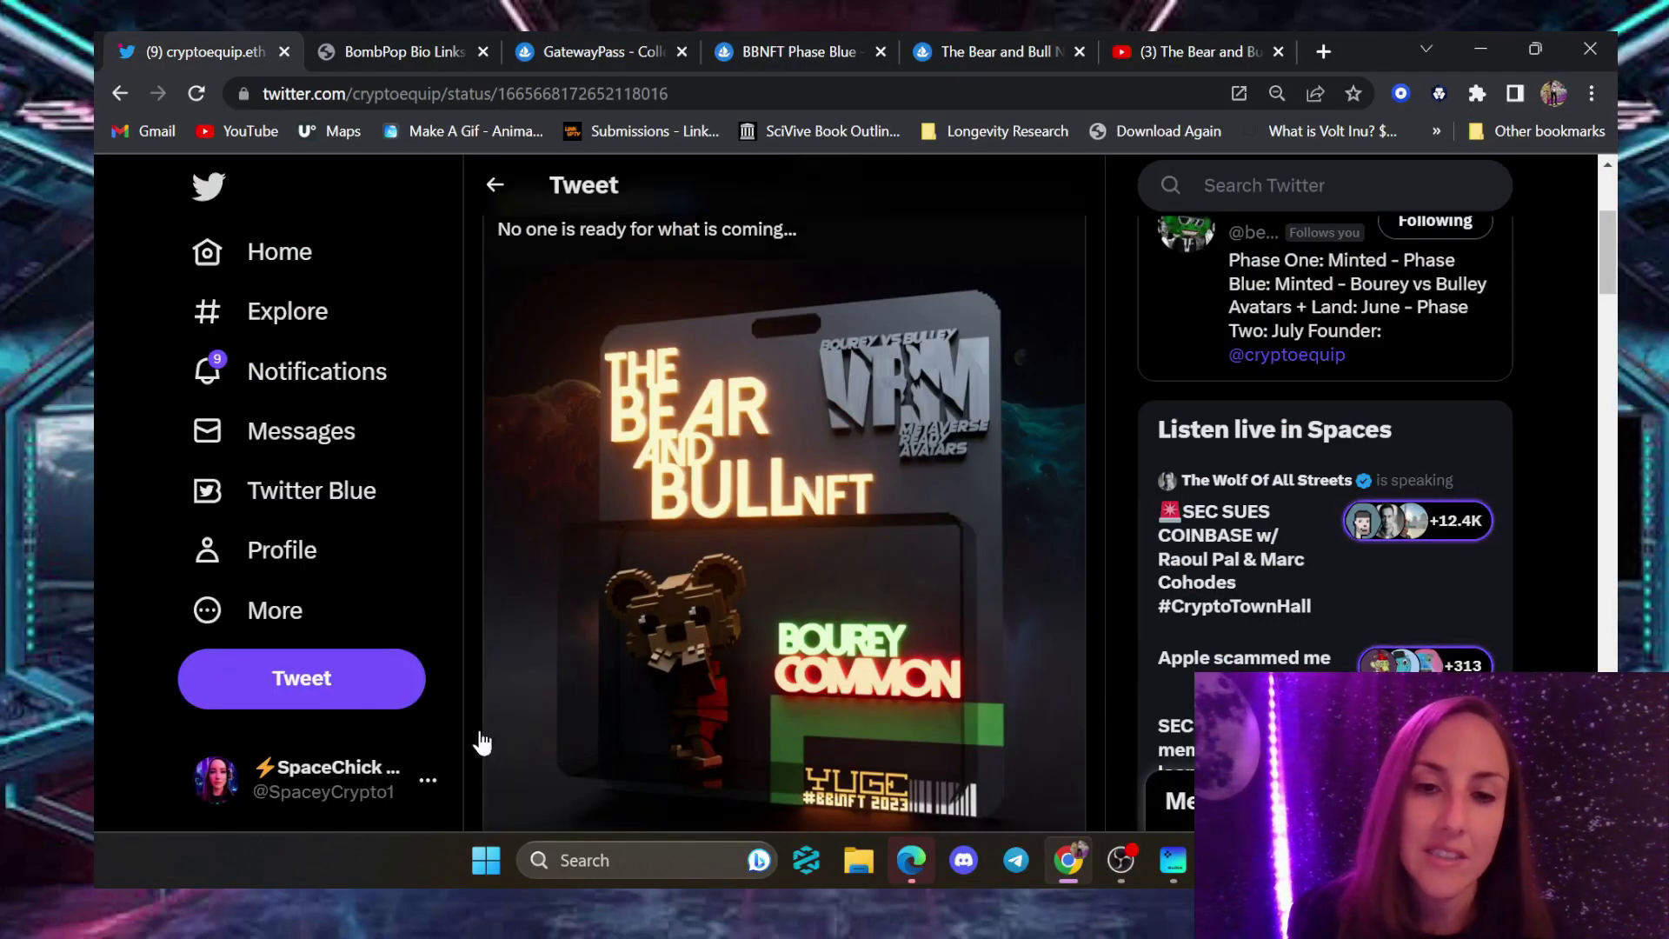
pyautogui.scroll(3)
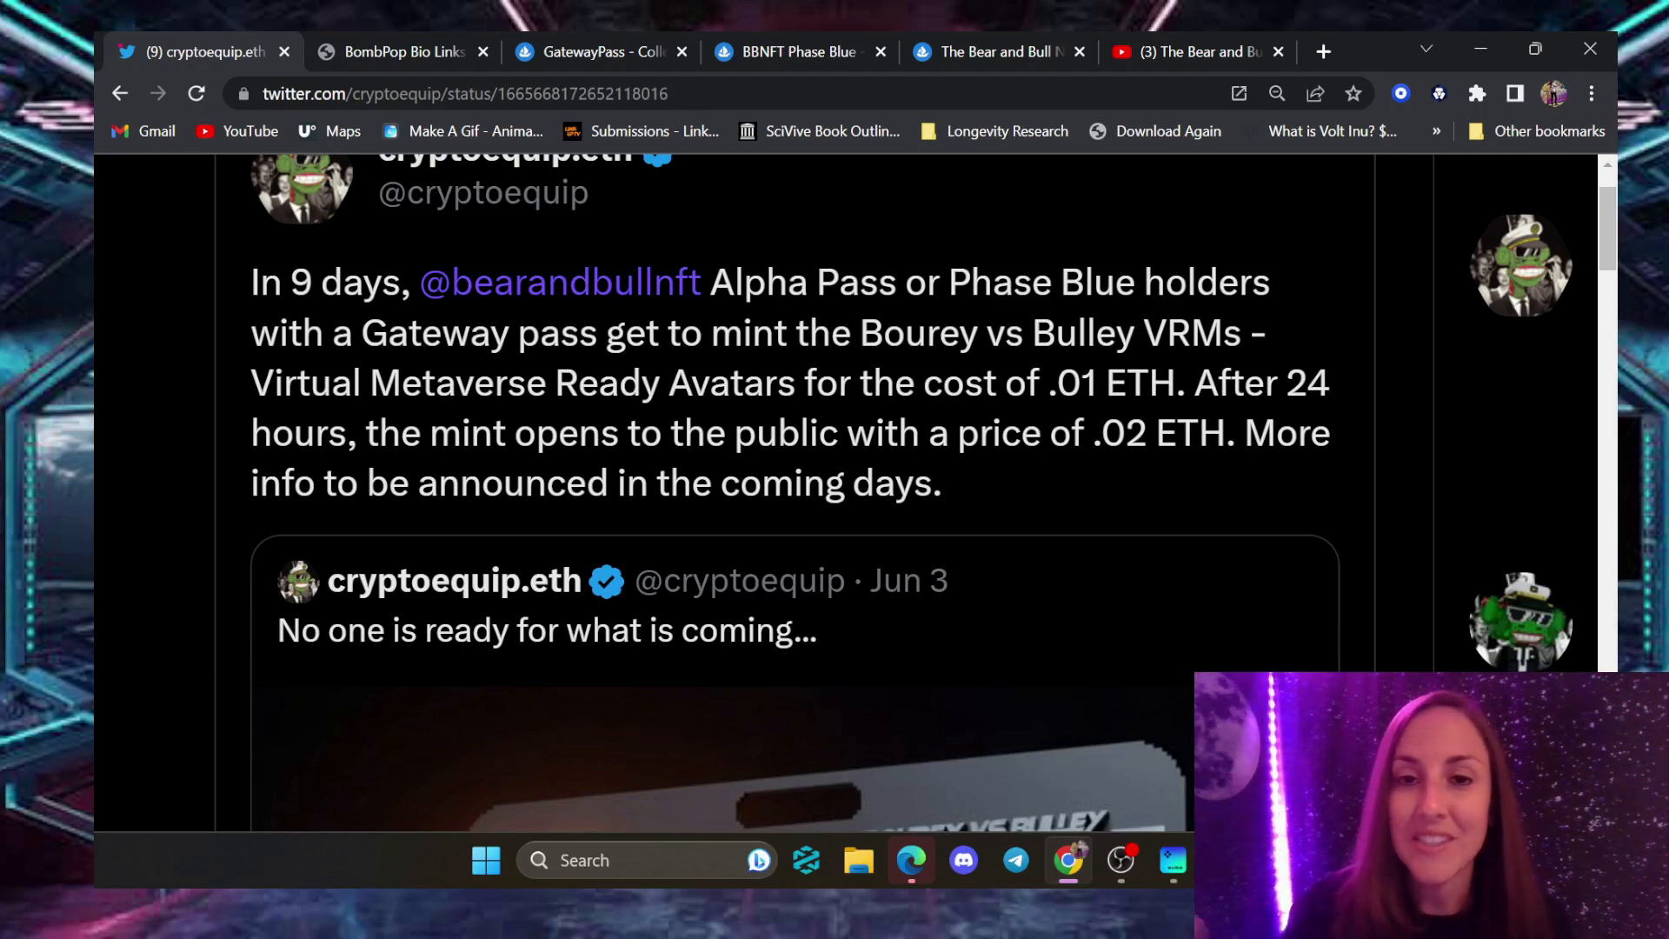
pyautogui.scroll(-3)
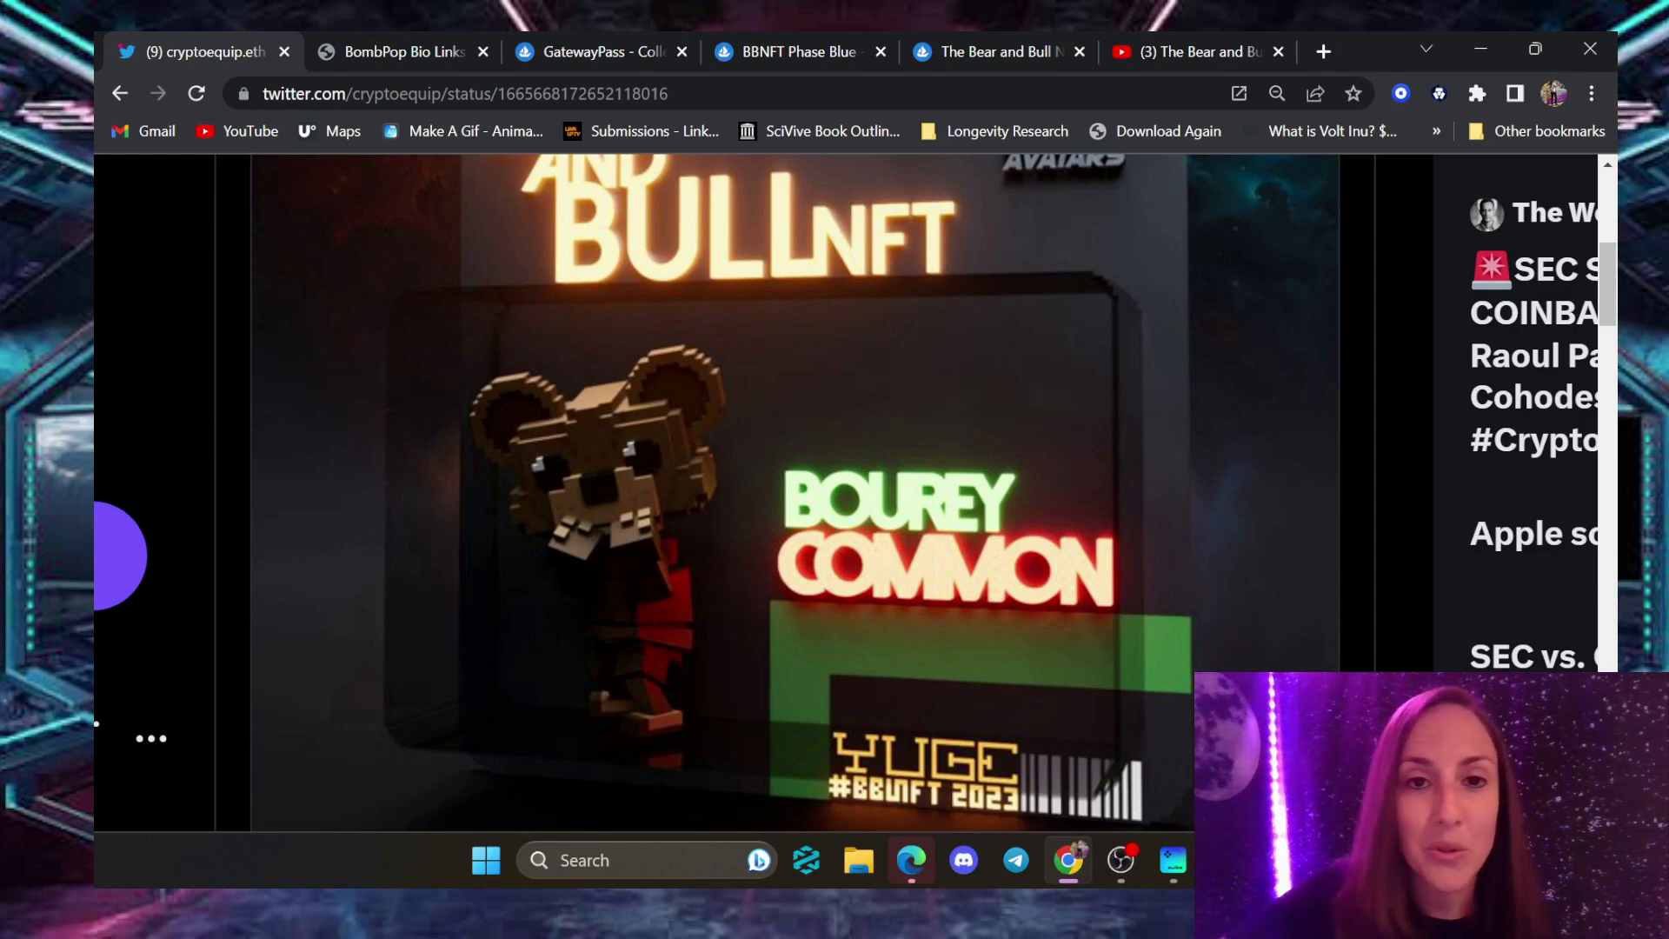
pyautogui.scroll(3)
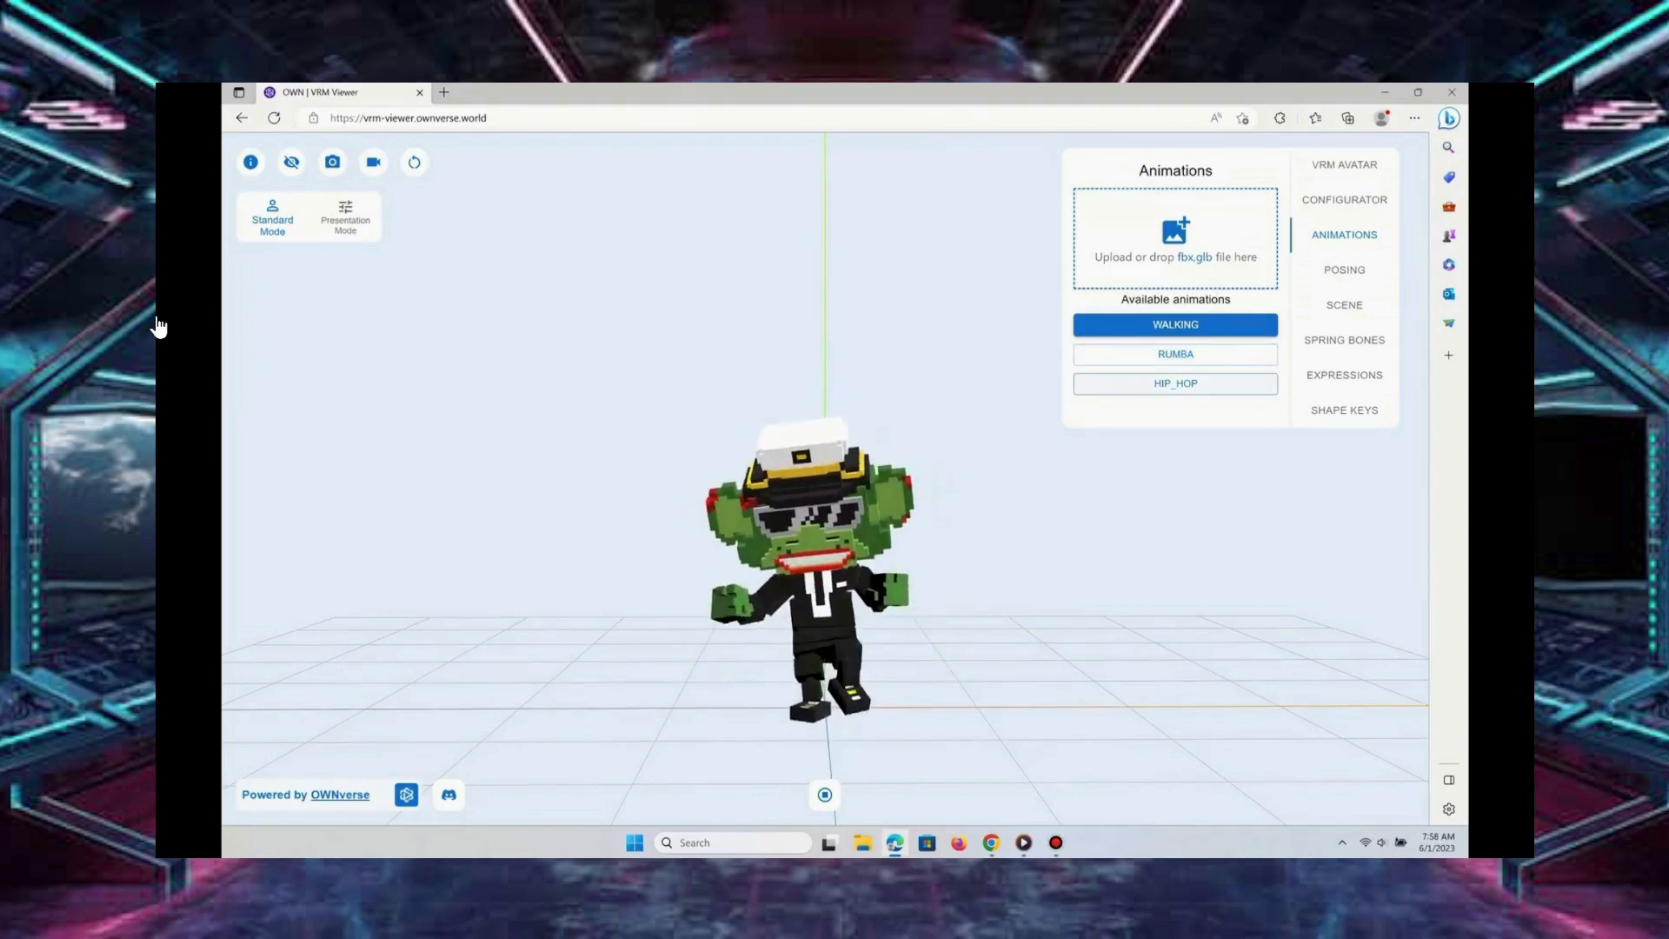
# Cycle the pixel avatar through the HIP_HOP and RUMBA animations
pyautogui.click(1174, 383)
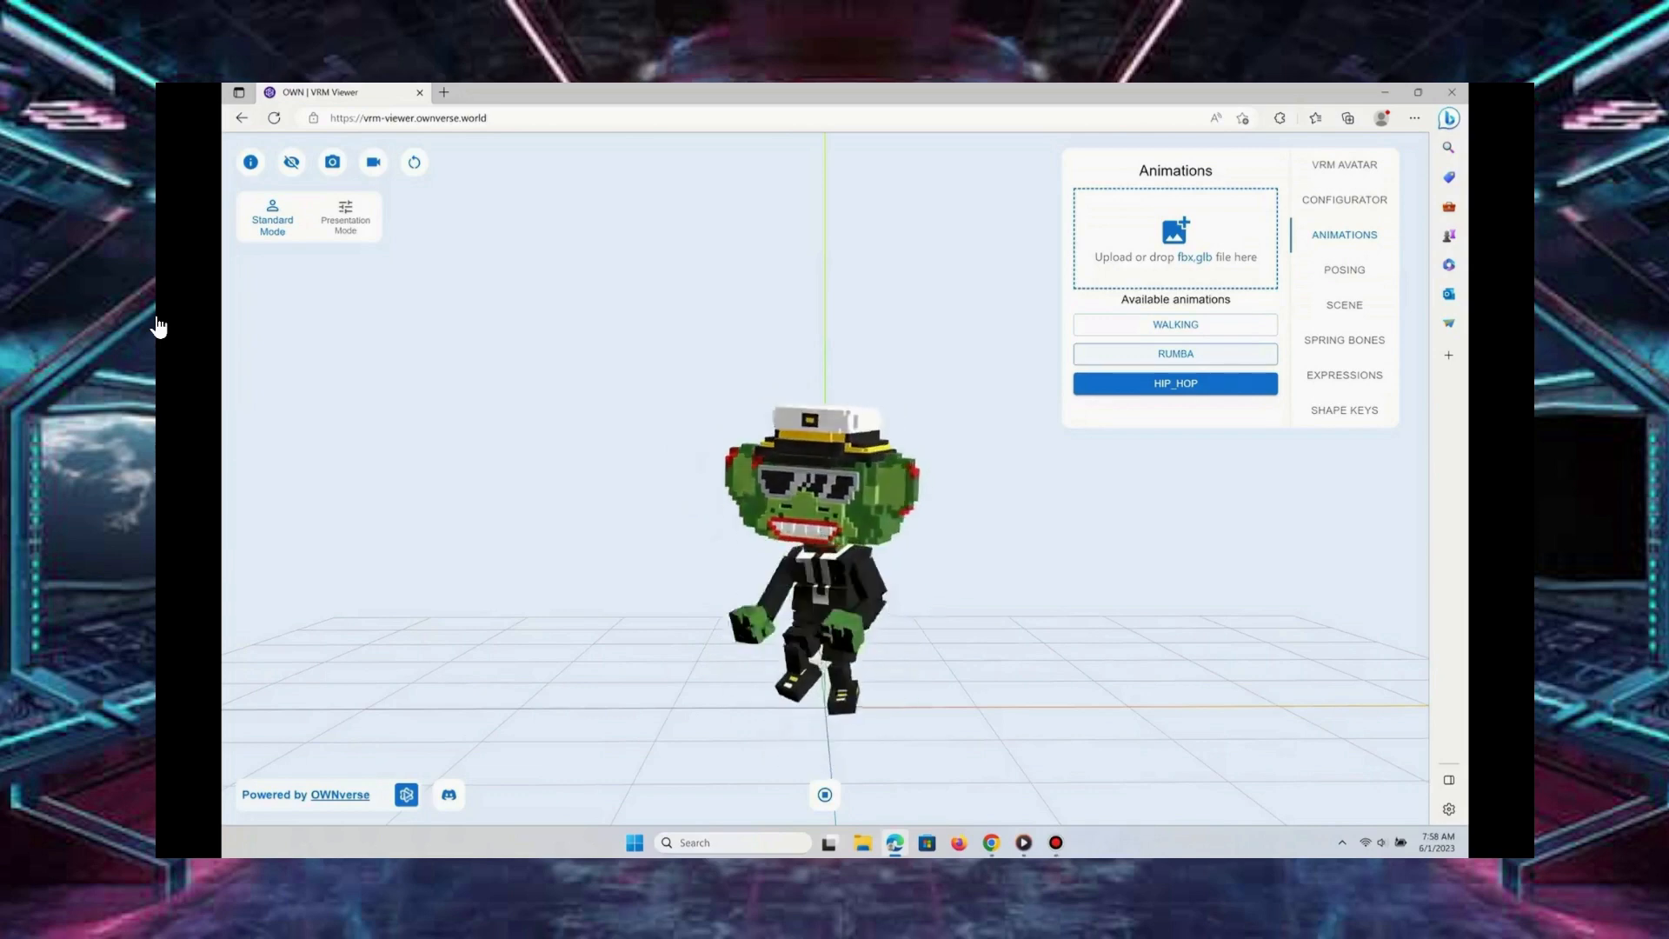
pyautogui.click(1175, 354)
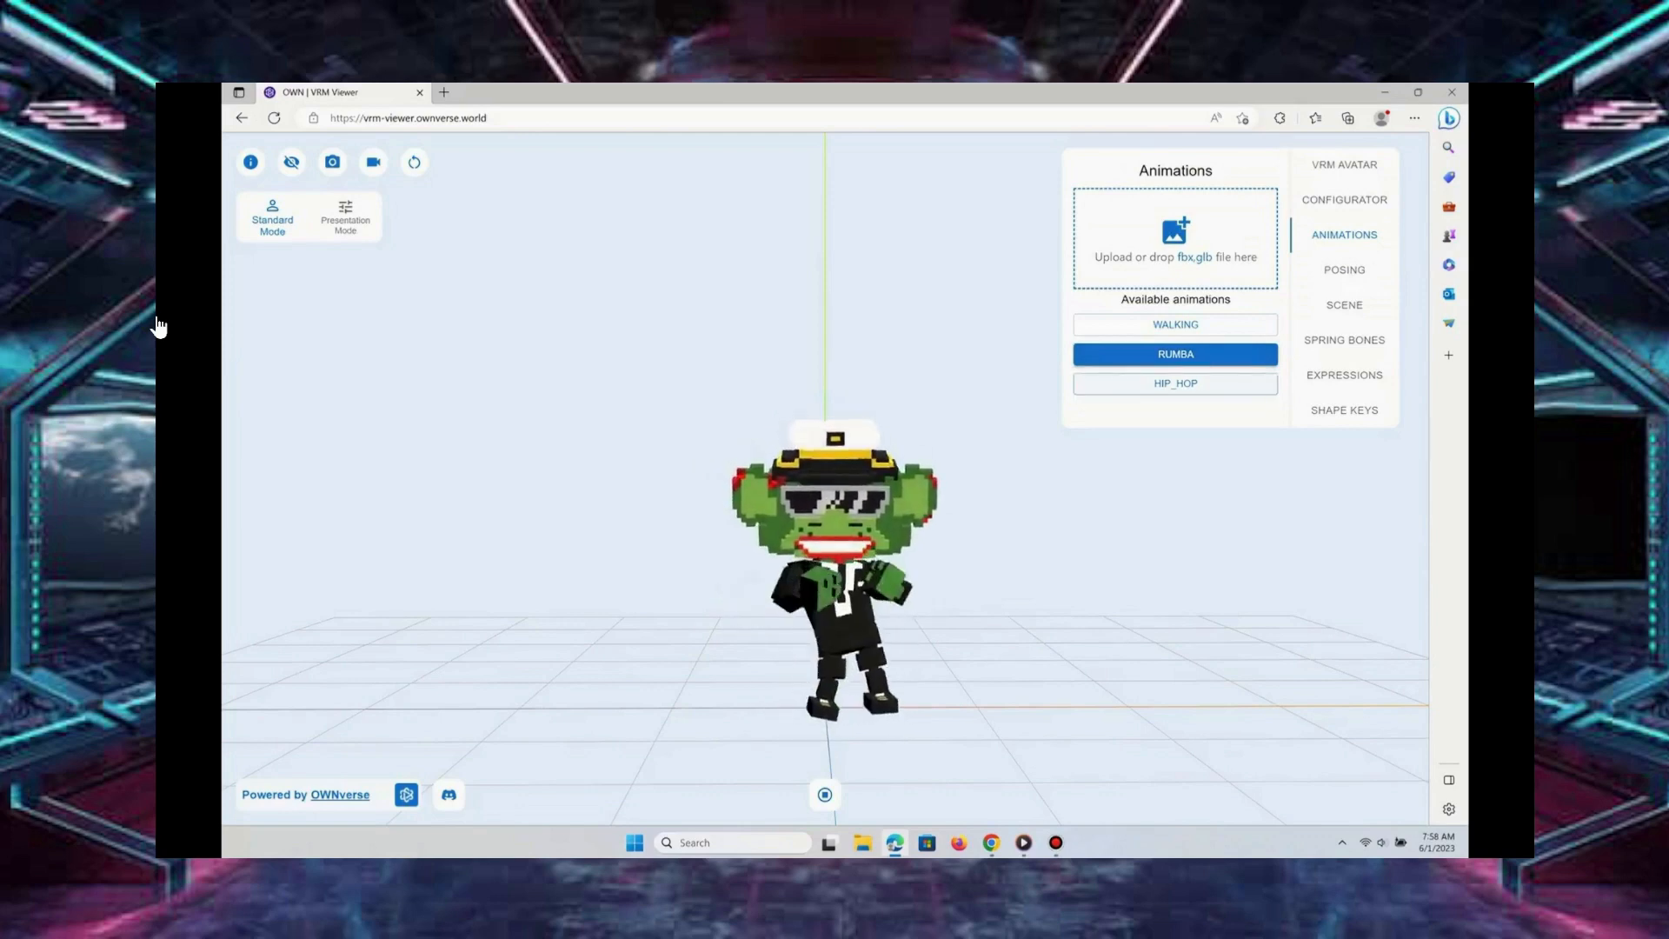
pyautogui.click(1174, 384)
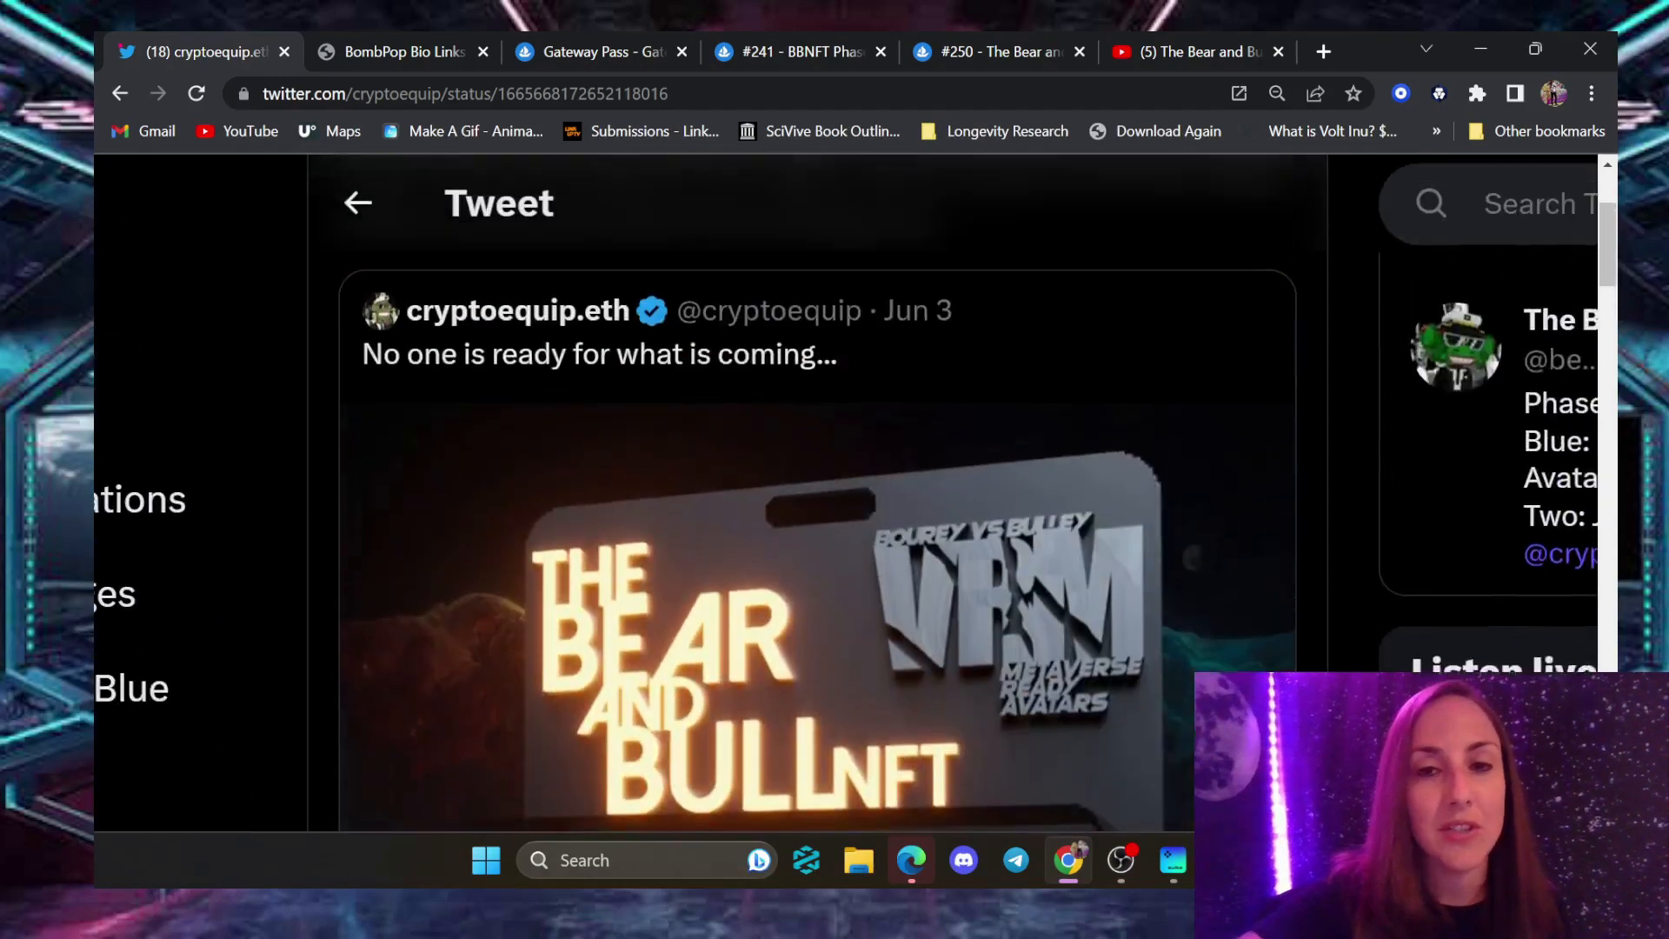
pyautogui.scroll(3)
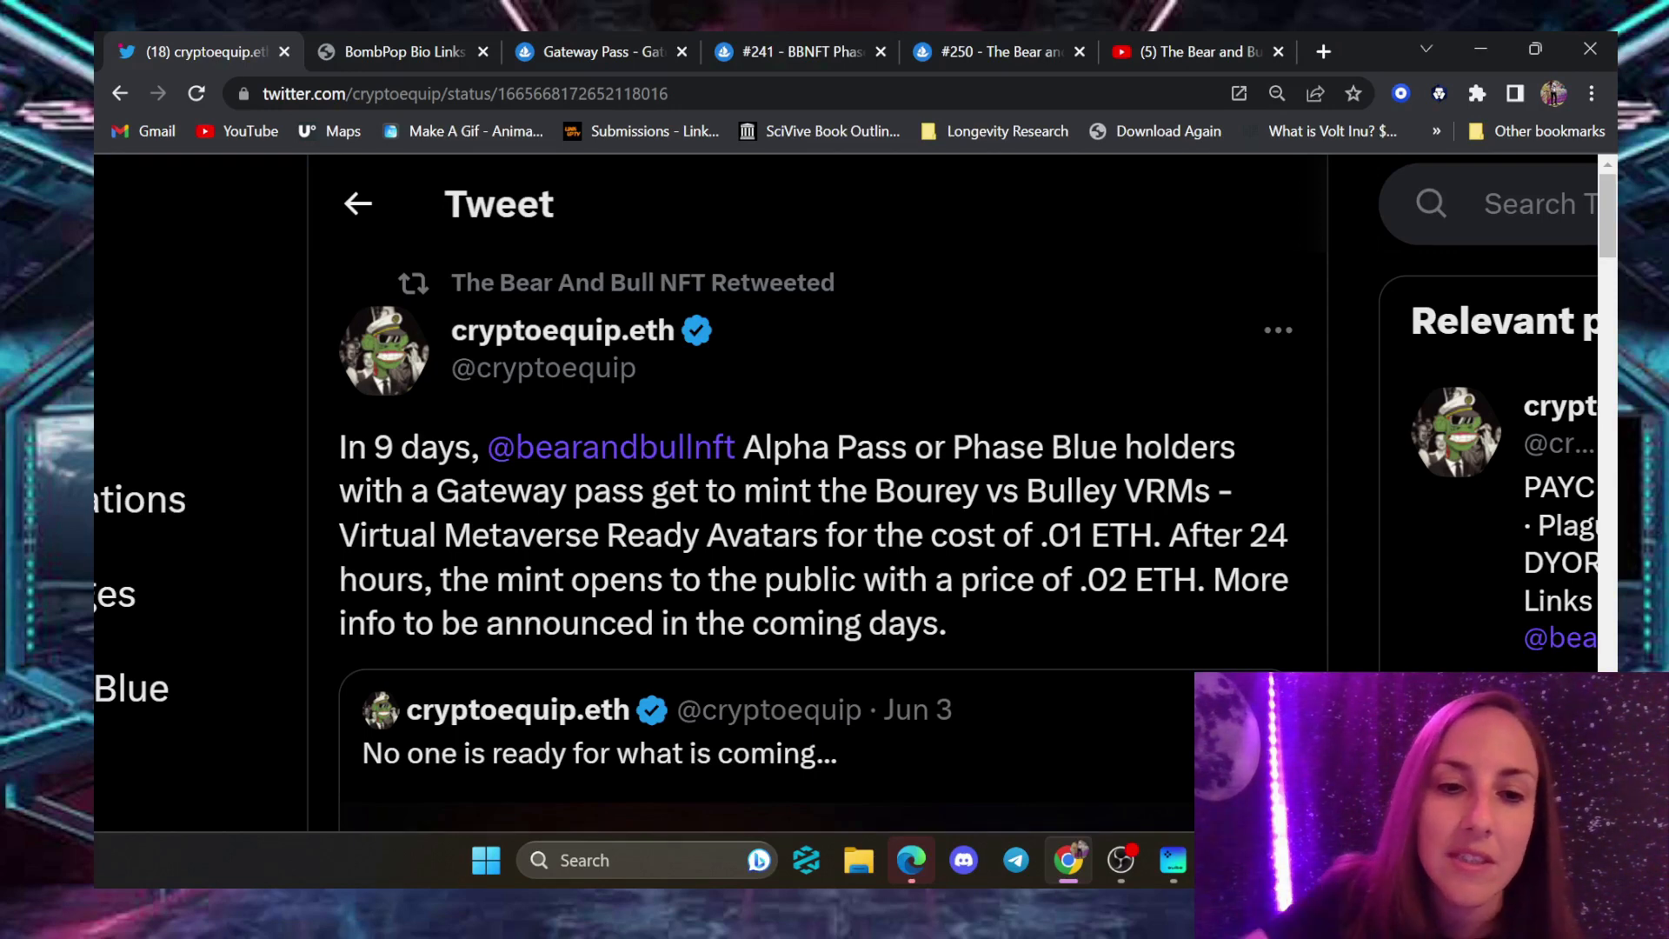
pyautogui.scroll(-3)
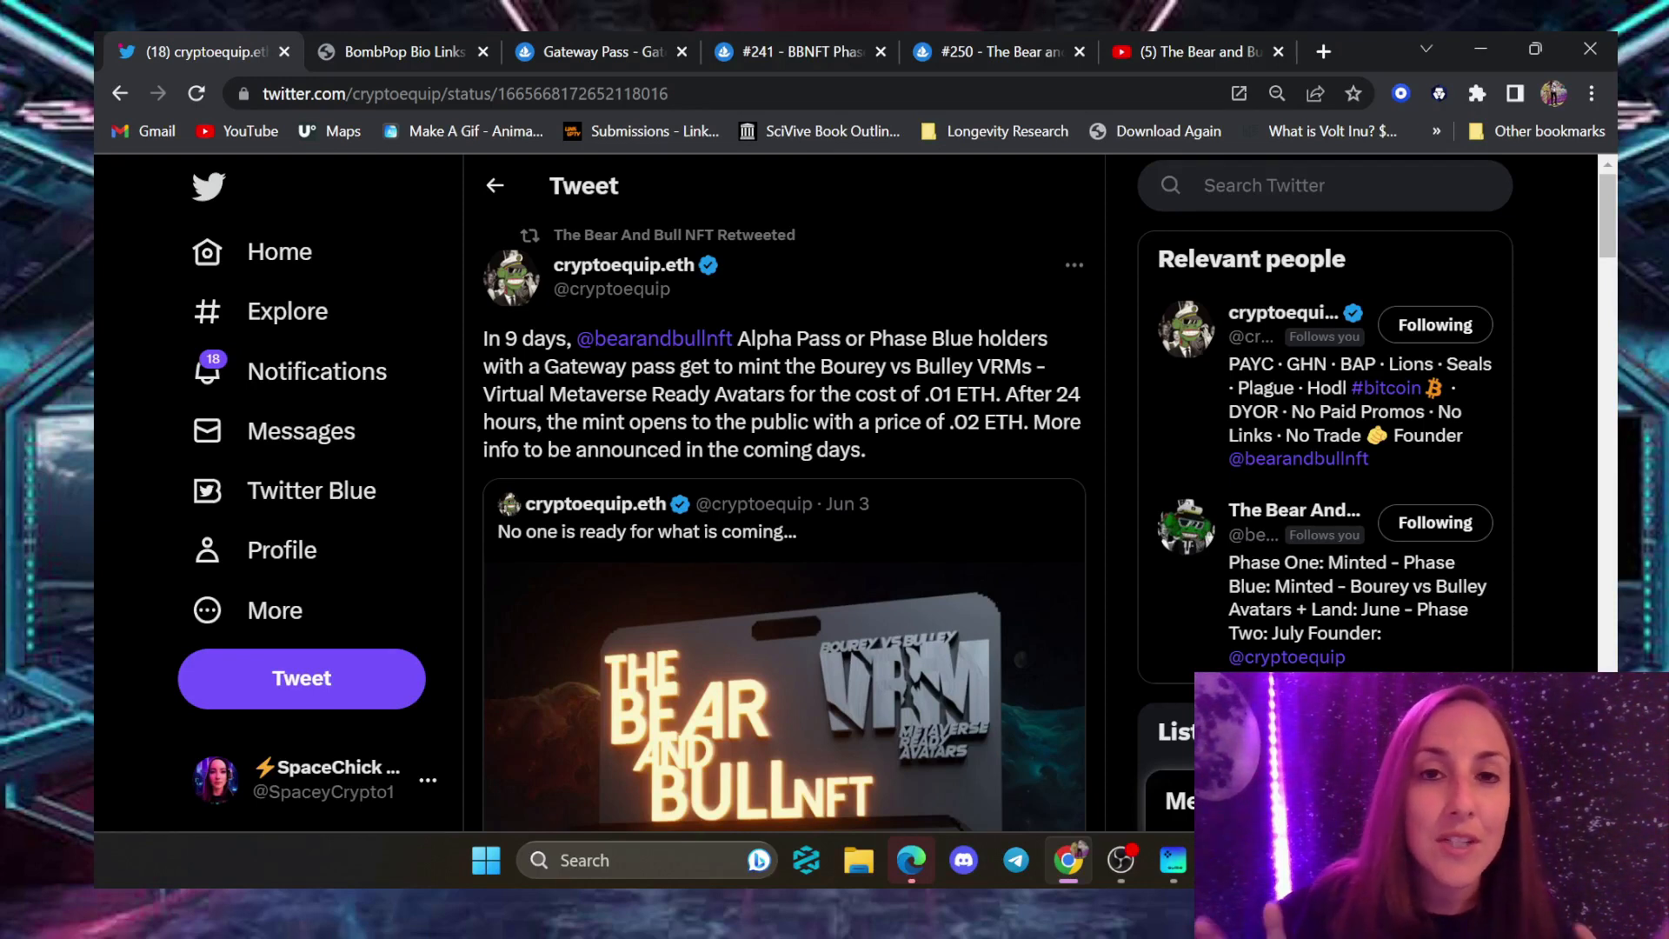
pyautogui.scroll(-3)
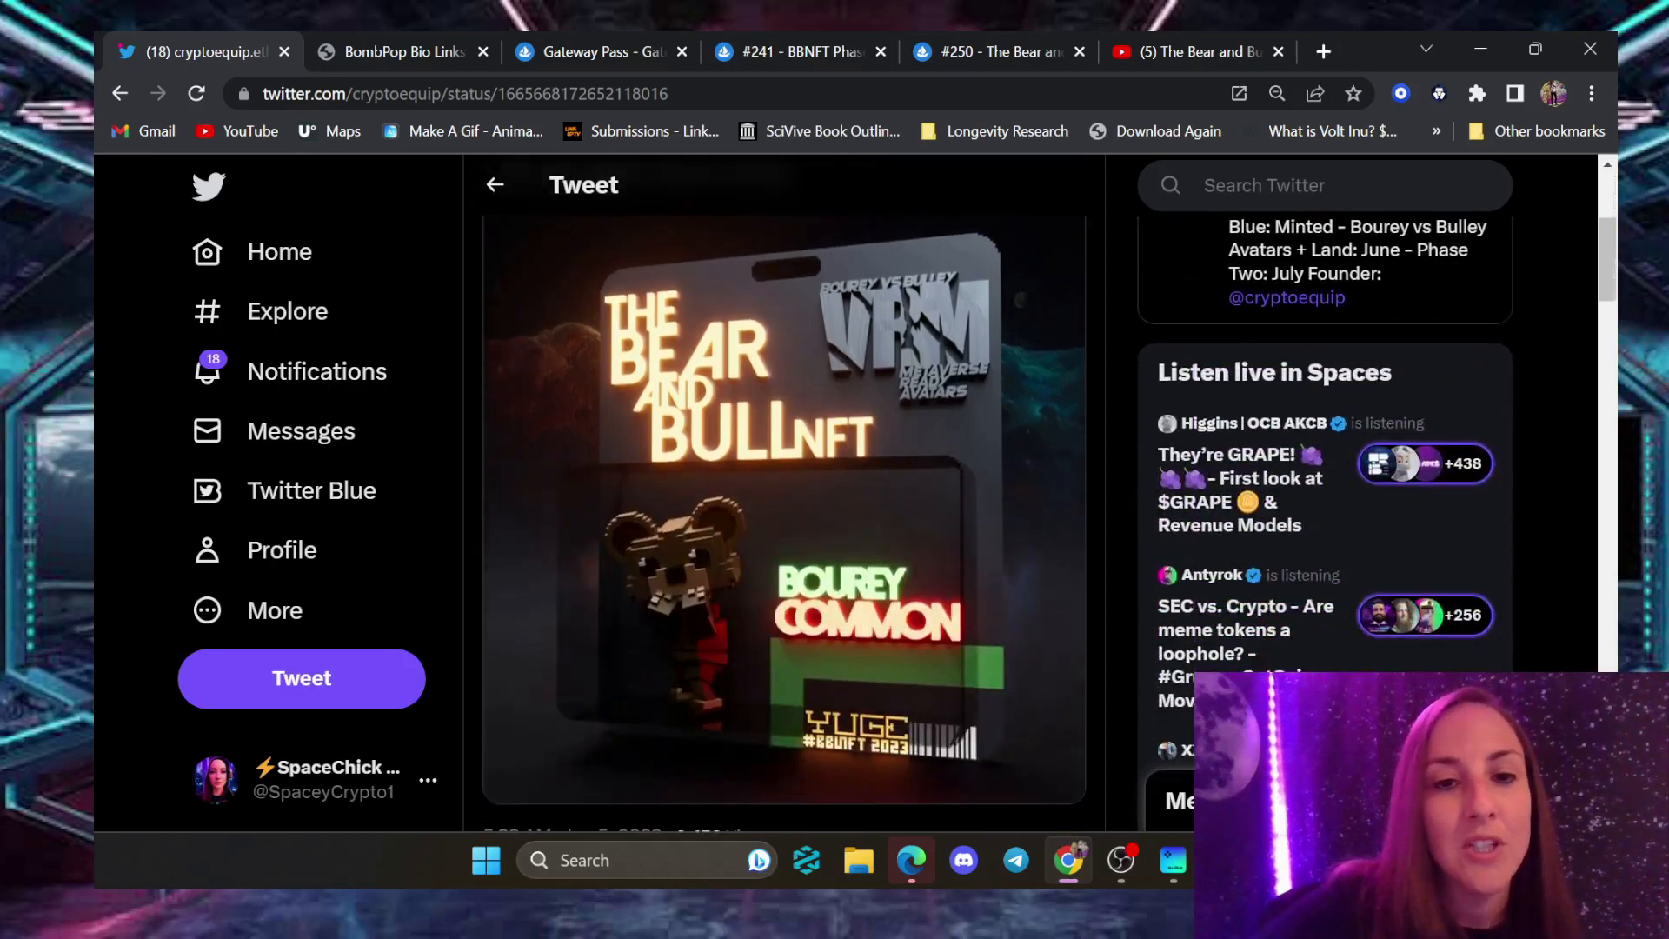
pyautogui.scroll(-3)
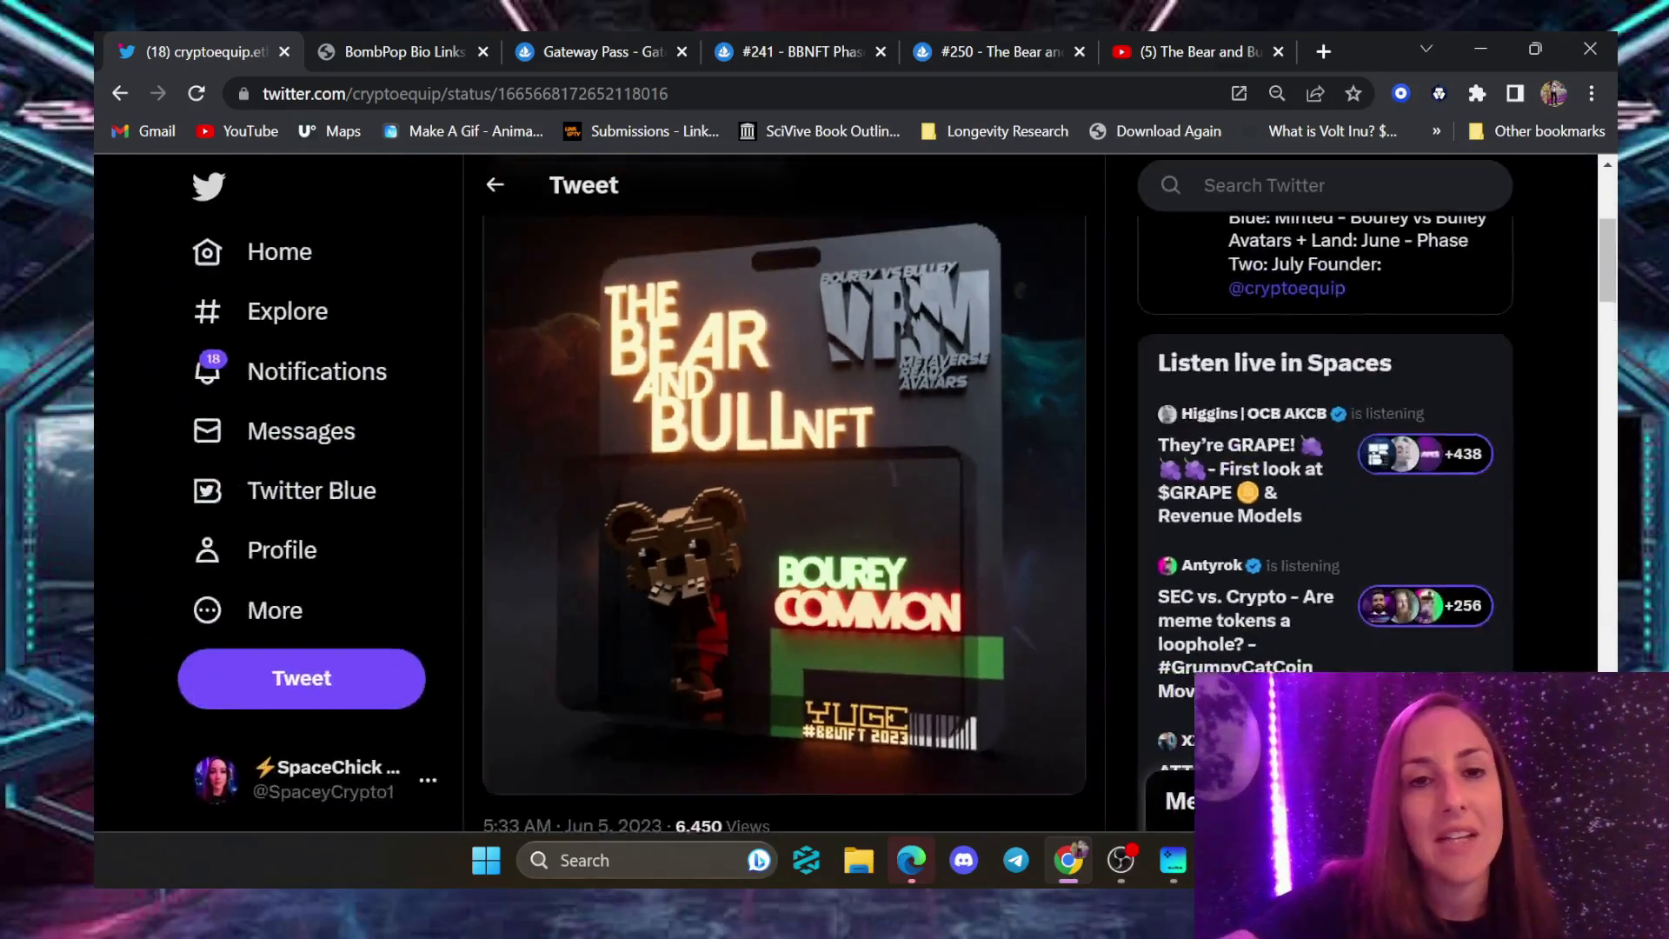
pyautogui.scroll(-3)
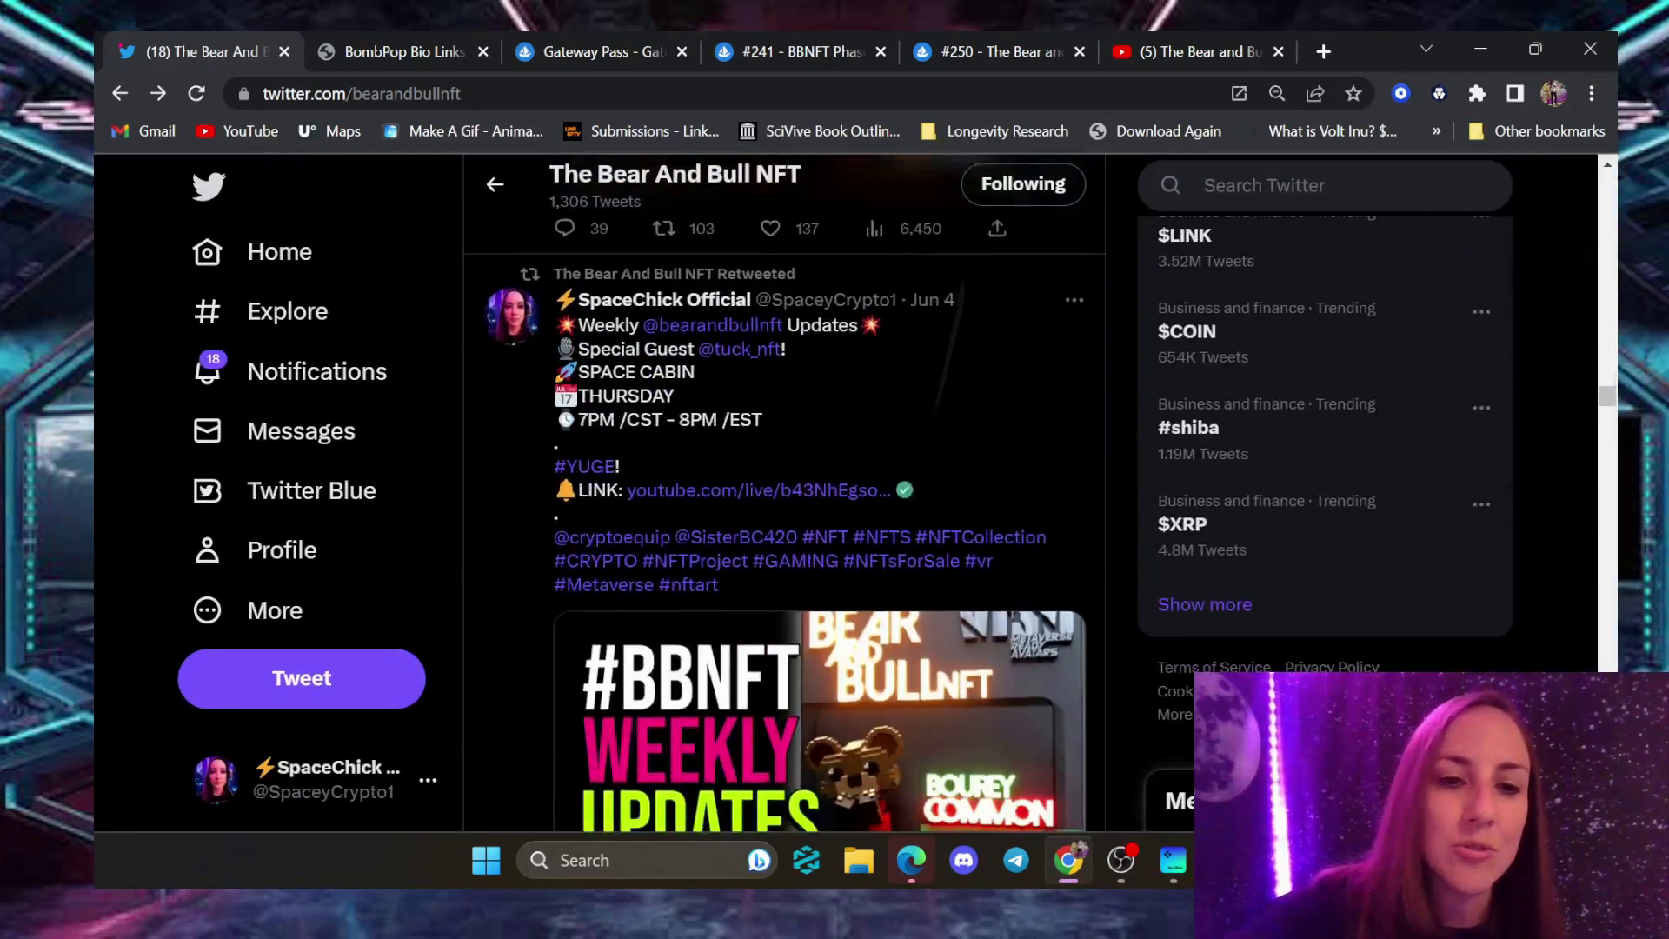
pyautogui.scroll(-3)
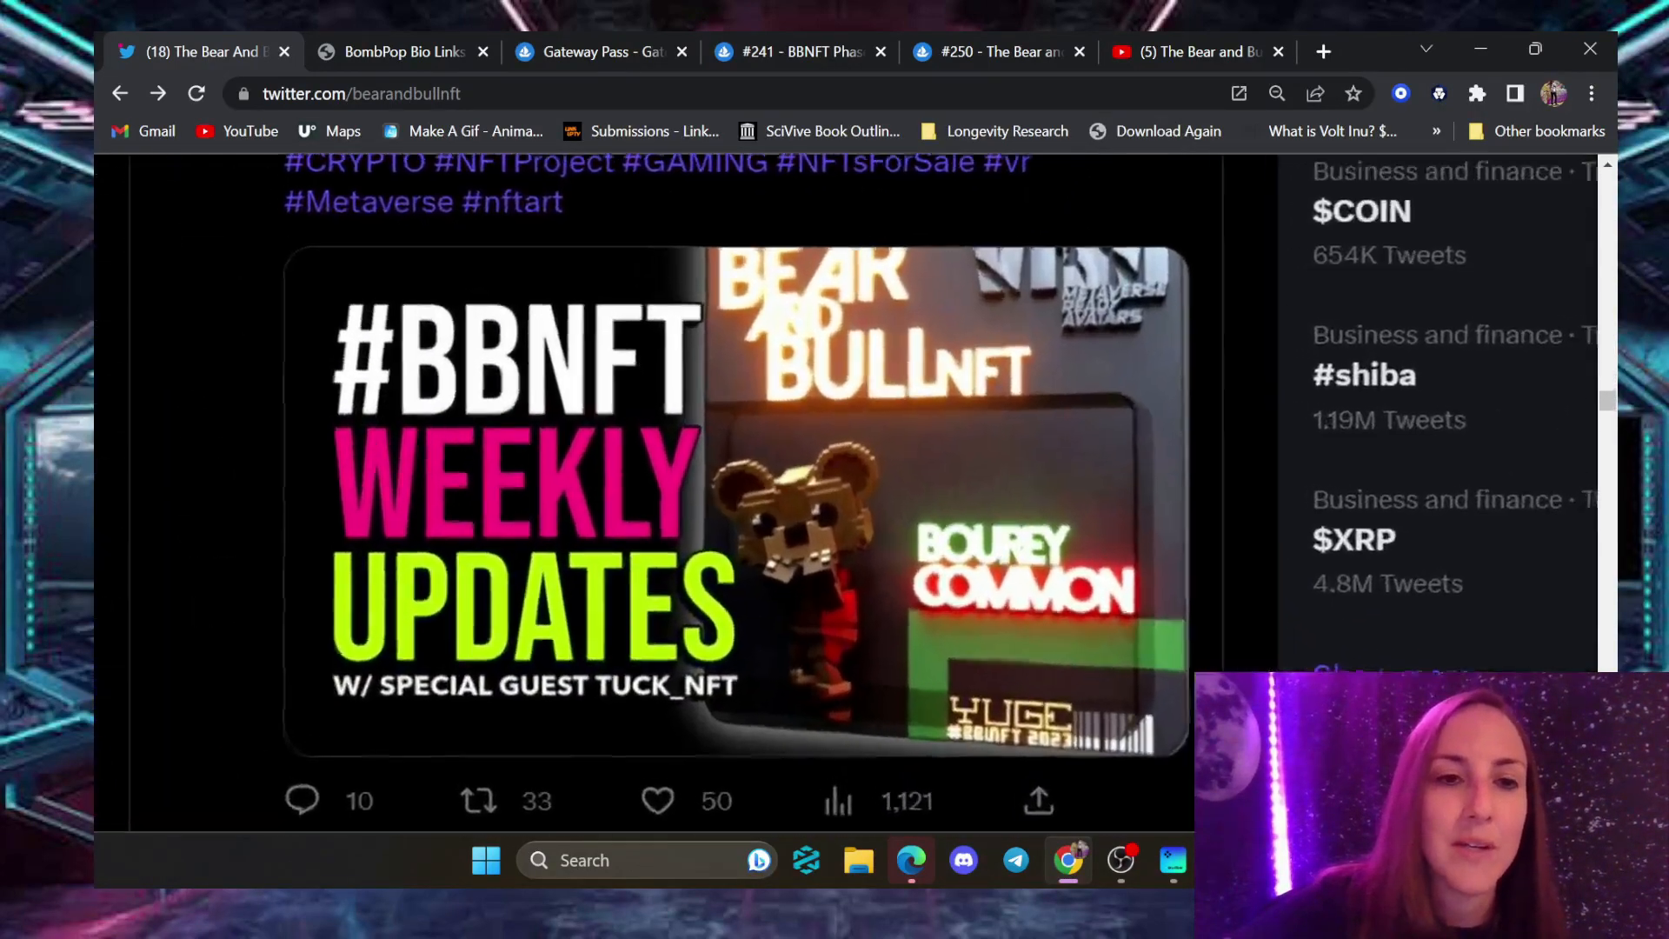
pyautogui.scroll(-3)
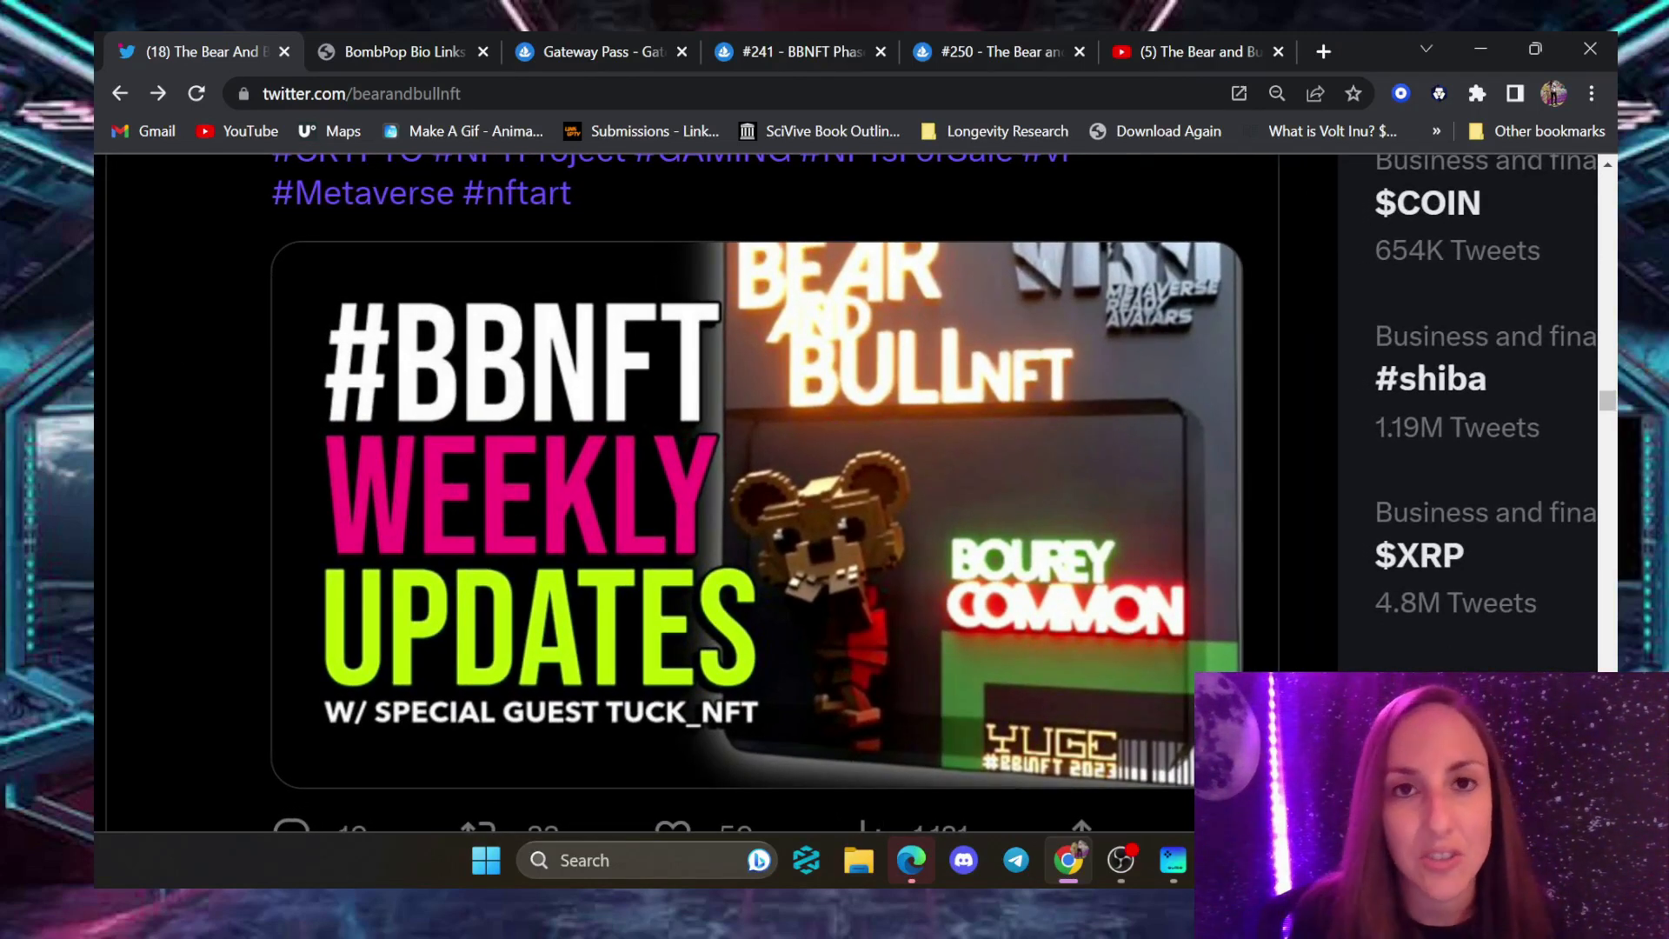